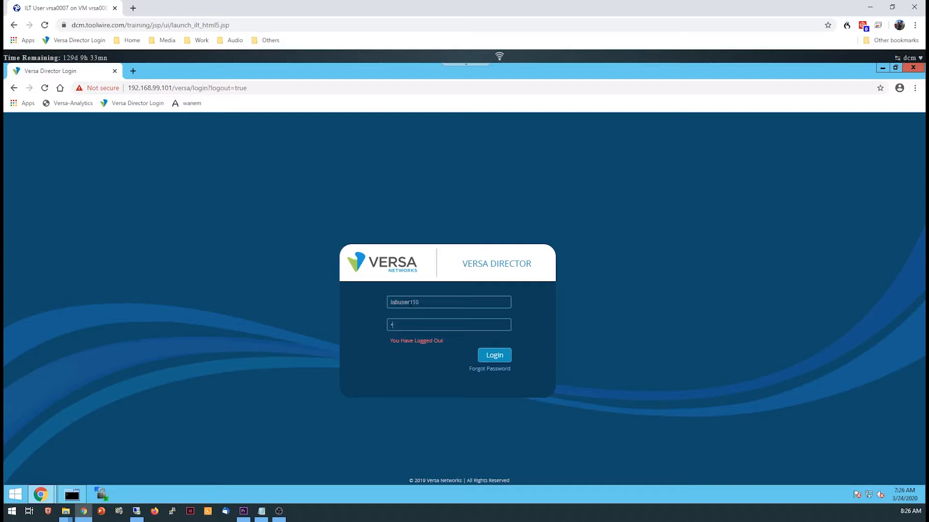
Enter the login password and submit the credentials to sign in
text(assword)
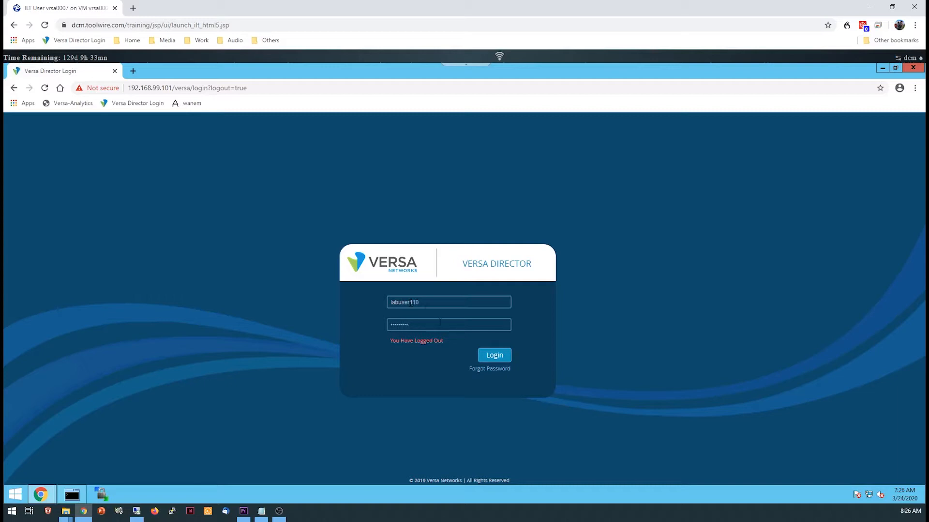
click(494, 355)
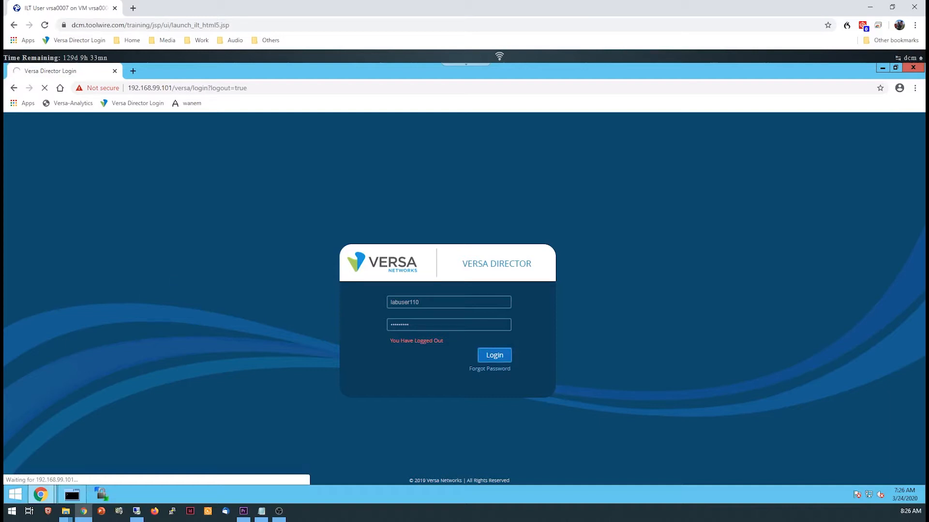
mouse_move(93, 250)
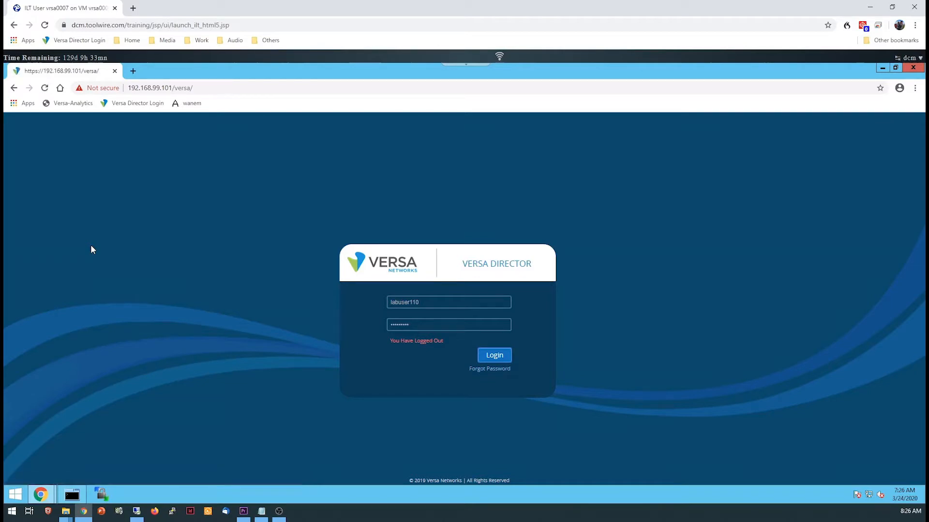
Finish signing in and open the SD-WAN workflows listing Controller01
click(494, 354)
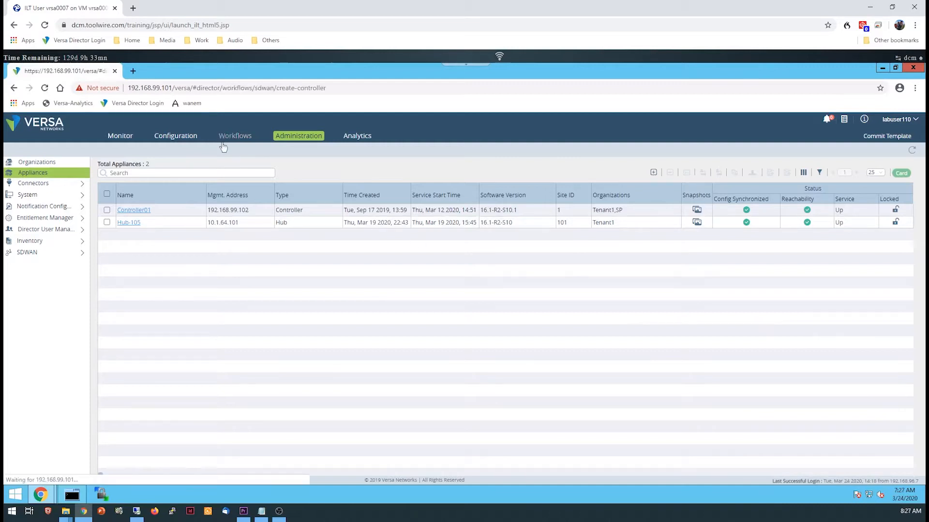
click(234, 136)
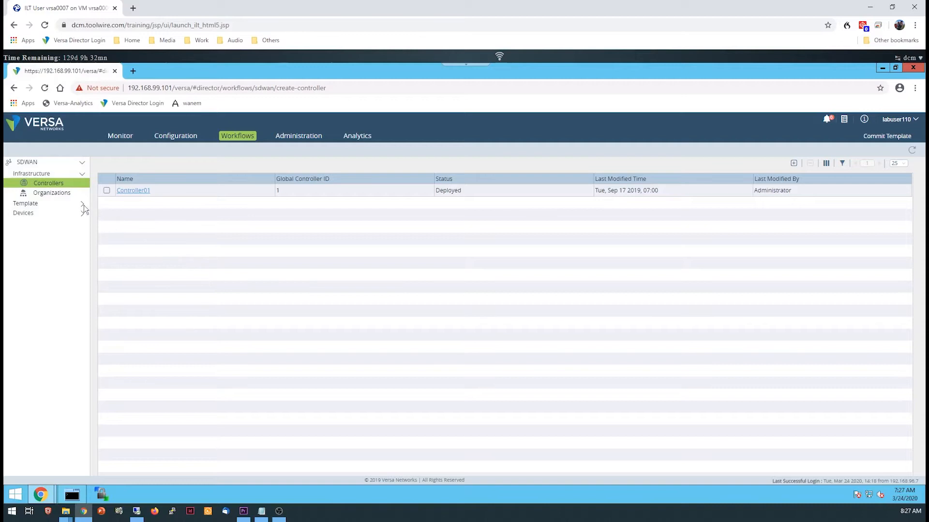
Start a new template named Node-Base-Template for Tenant1 on Controller01
click(25, 203)
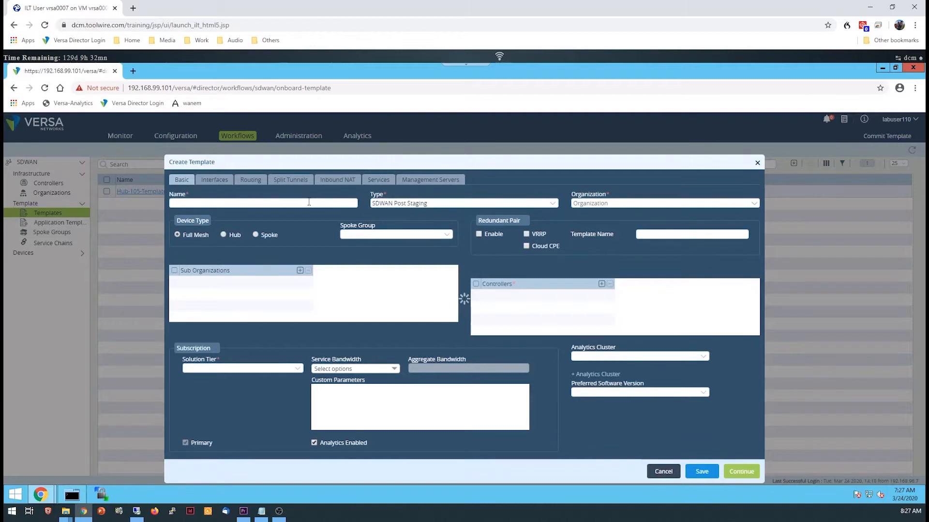
text(N)
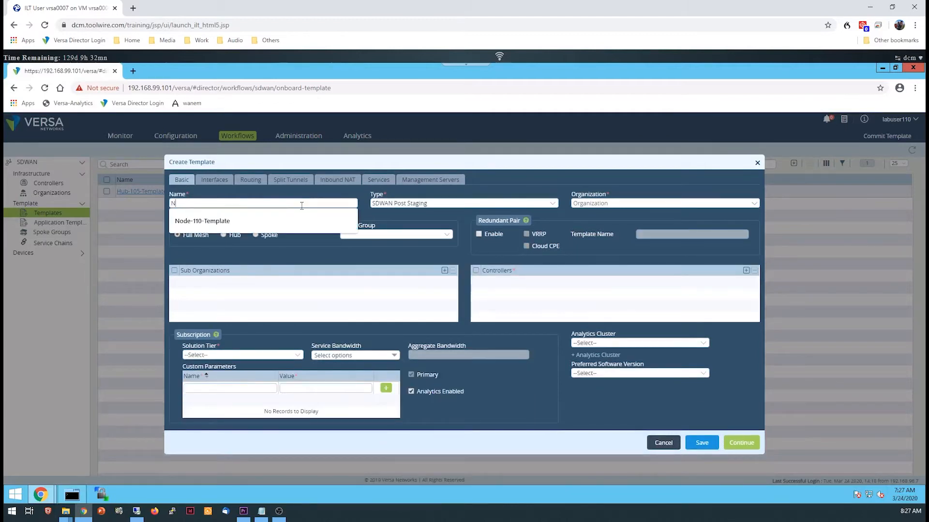
text(ode-)
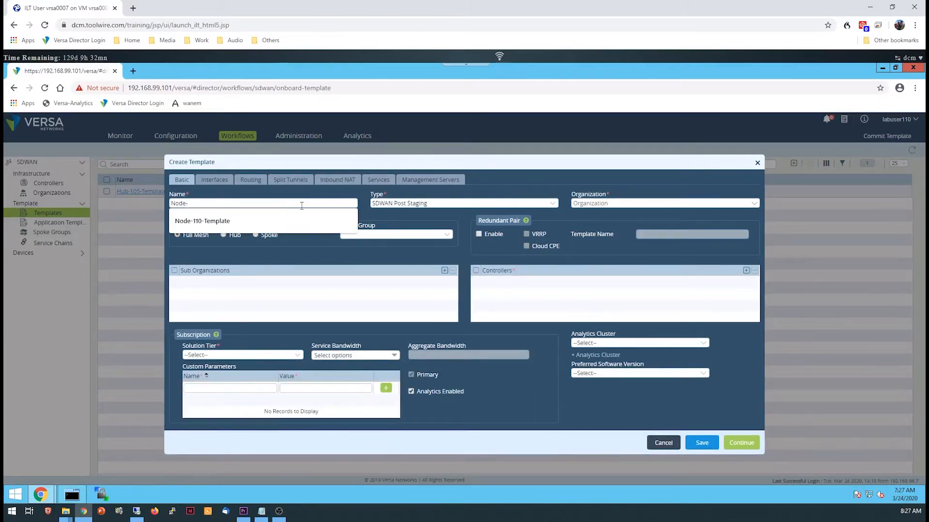
text(Node-Base-Template)
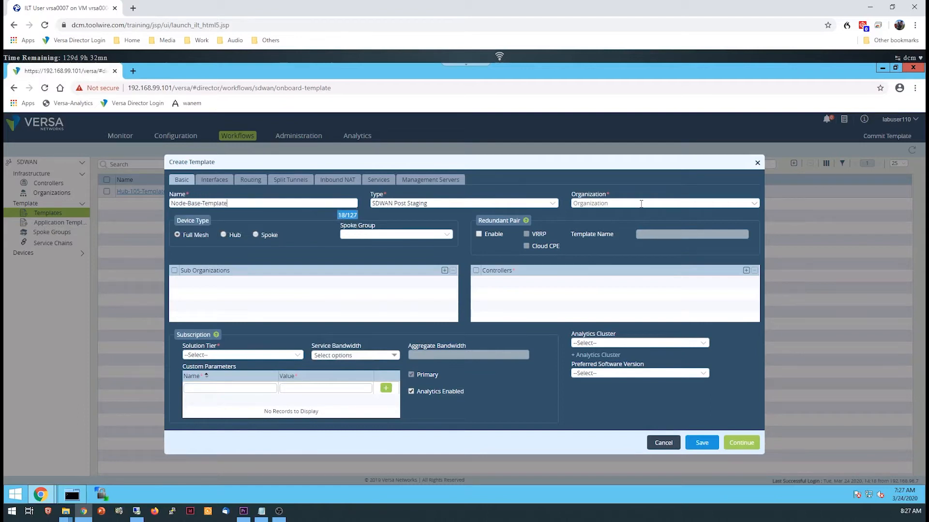
click(664, 204)
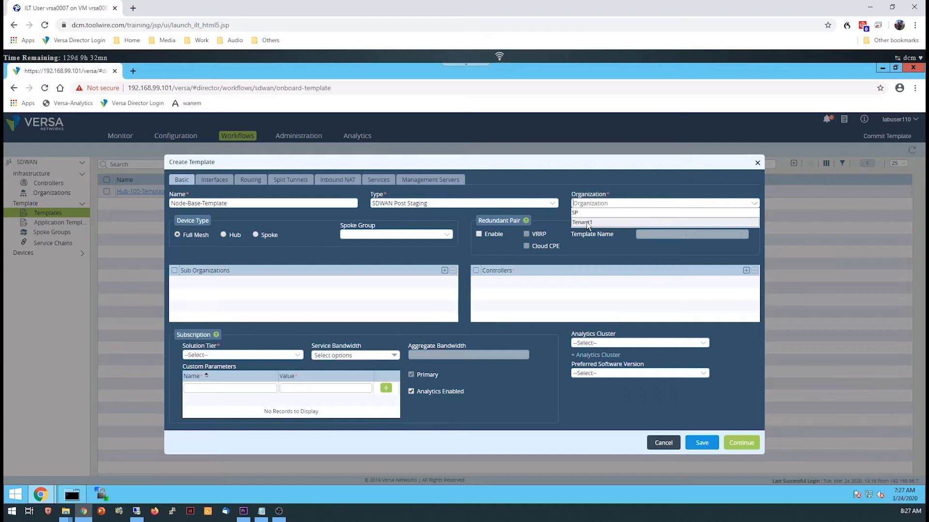
click(582, 222)
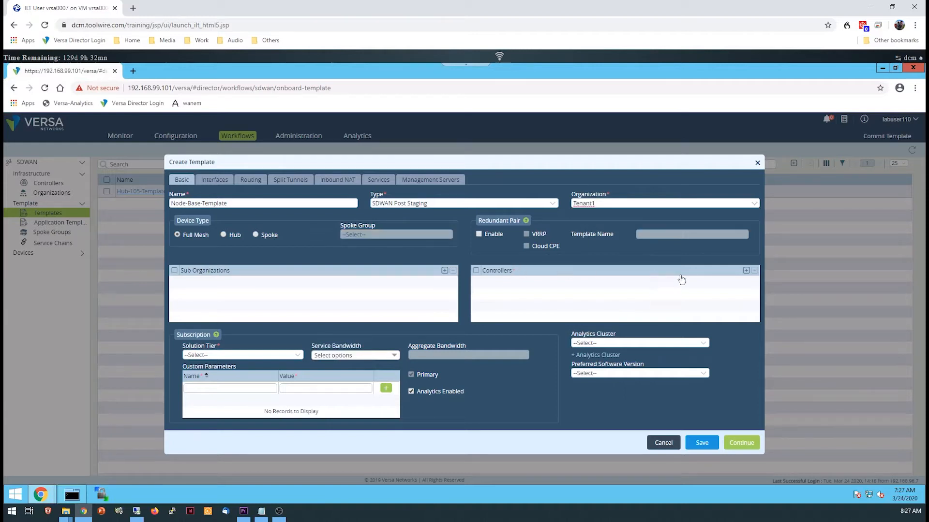
click(745, 270)
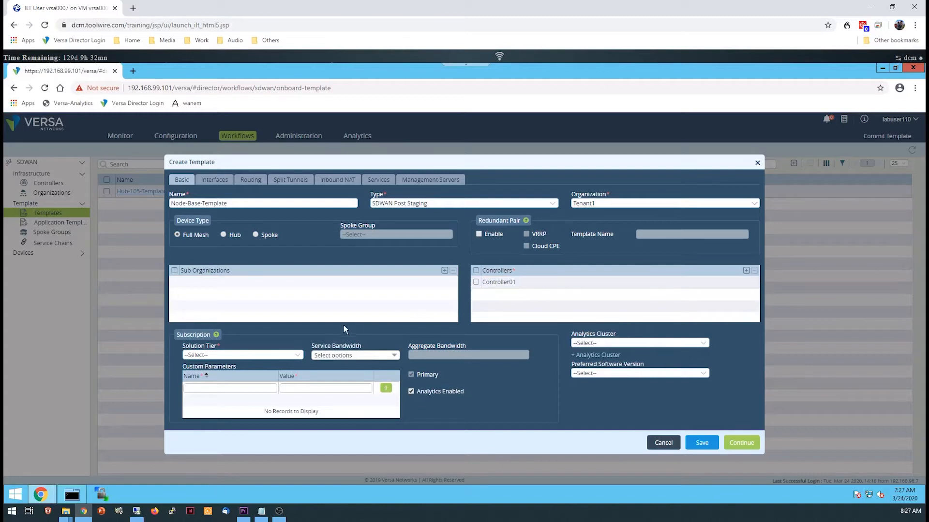
Set the tier to Advanced SDWAN and UTM, bandwidth 100 Mbps and analytics cluster van1
click(242, 355)
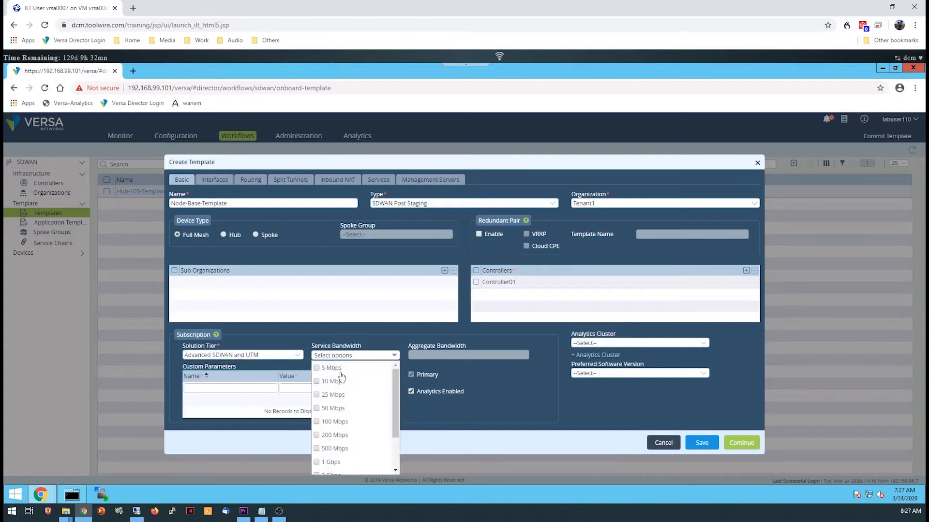
click(331, 422)
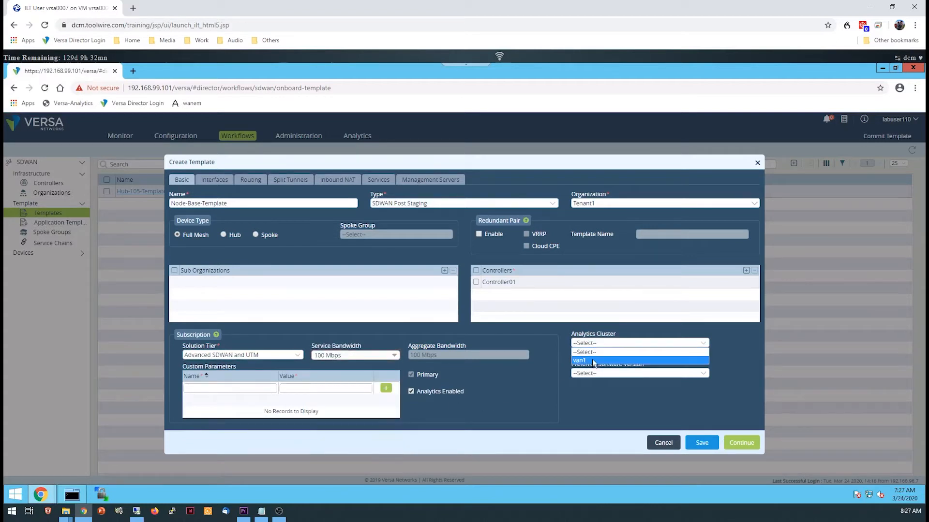
click(594, 360)
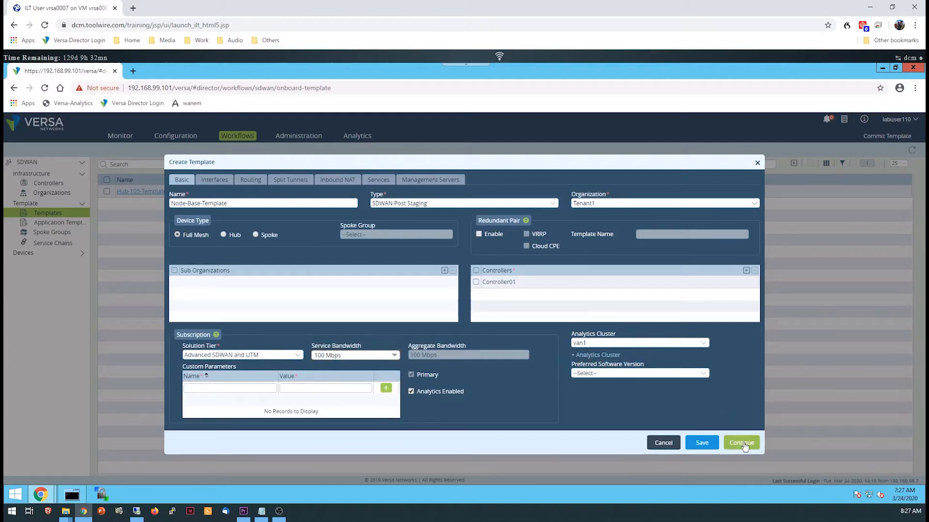
On Interfaces, make ports 1 and 2 WAN ports and port 3 a LAN port
click(741, 442)
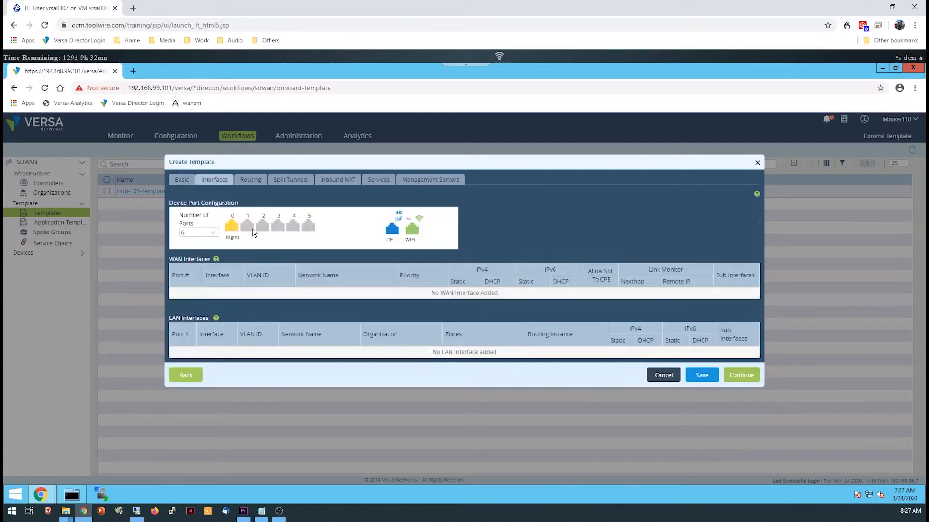
click(247, 222)
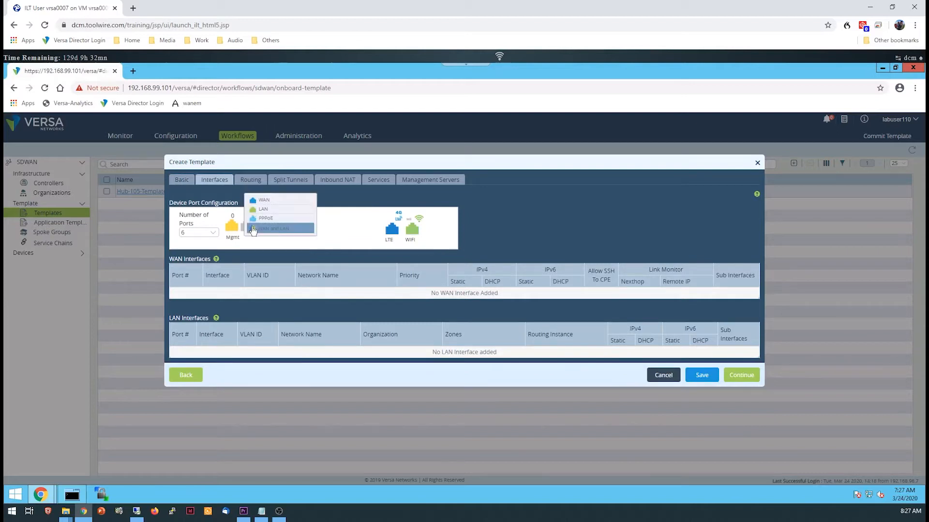
click(263, 227)
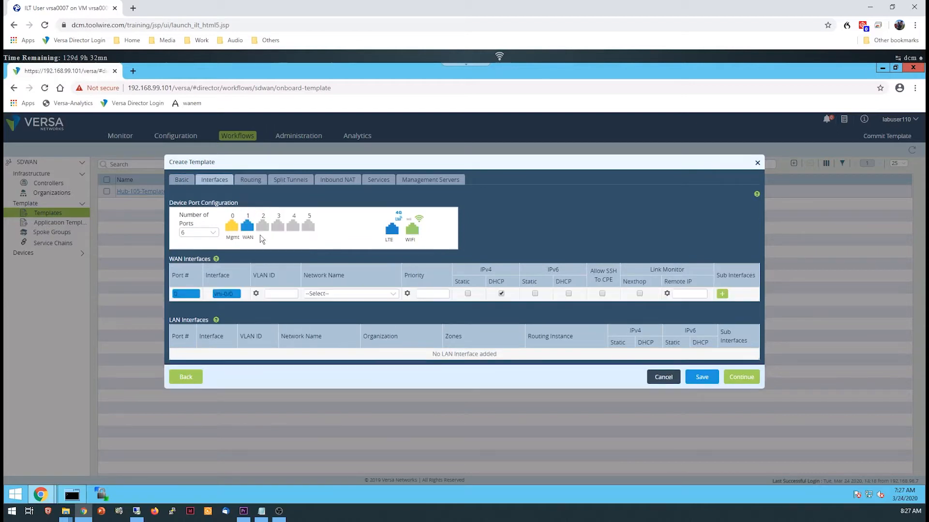
click(263, 224)
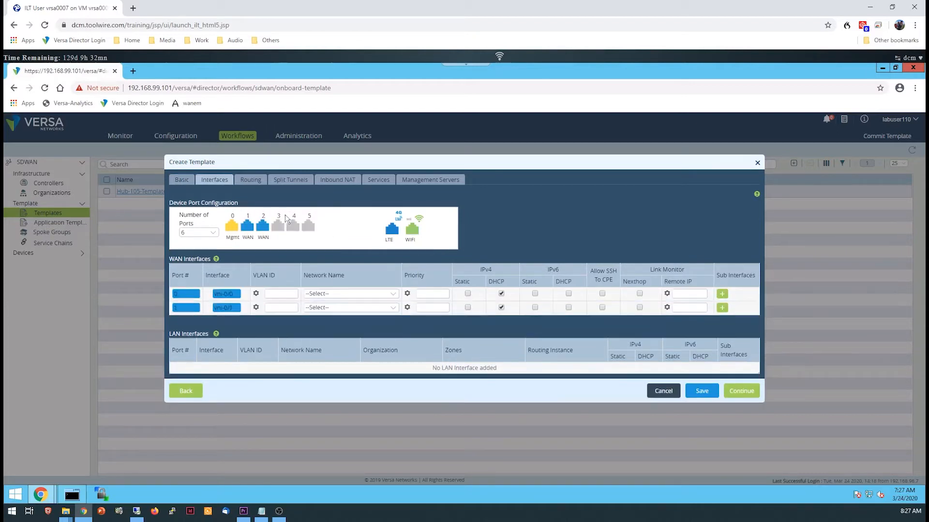
click(277, 225)
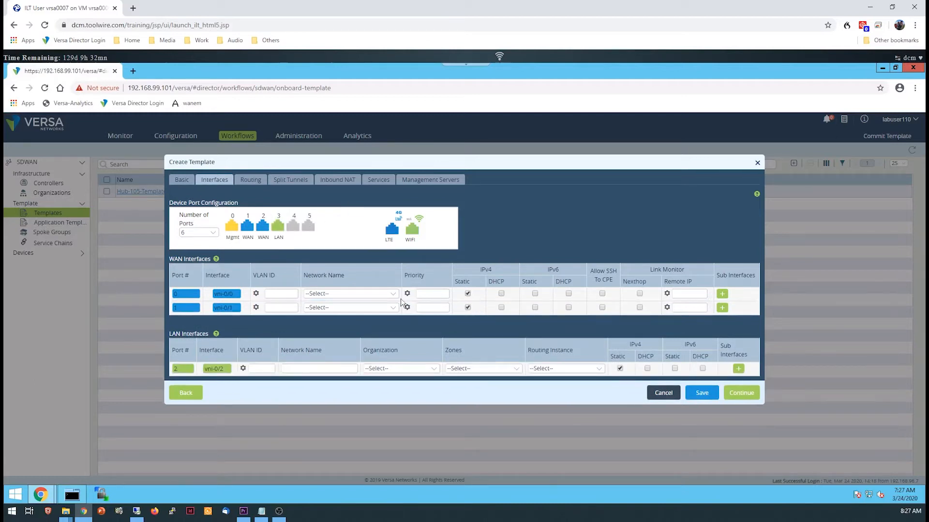
Name the WAN networks MPLS and INET and assign the LAN port to Tenant1
click(349, 293)
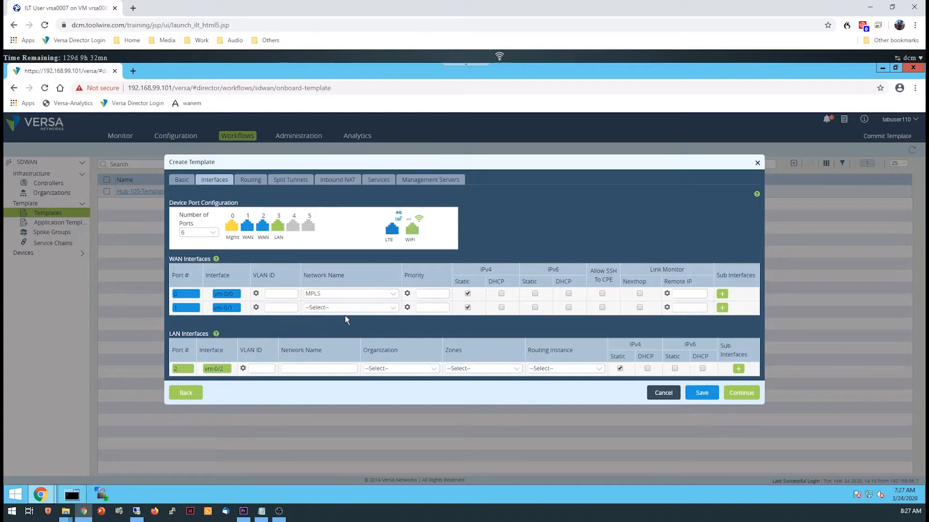
click(350, 307)
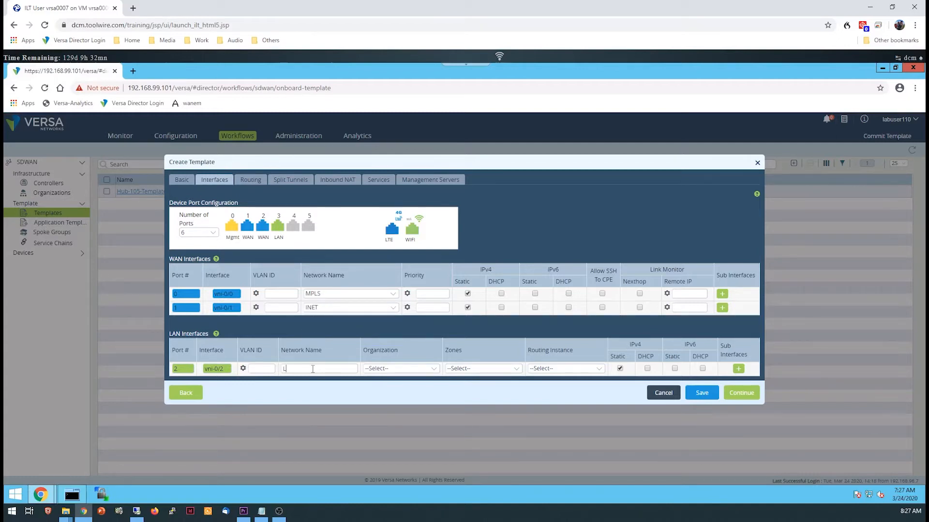
click(400, 369)
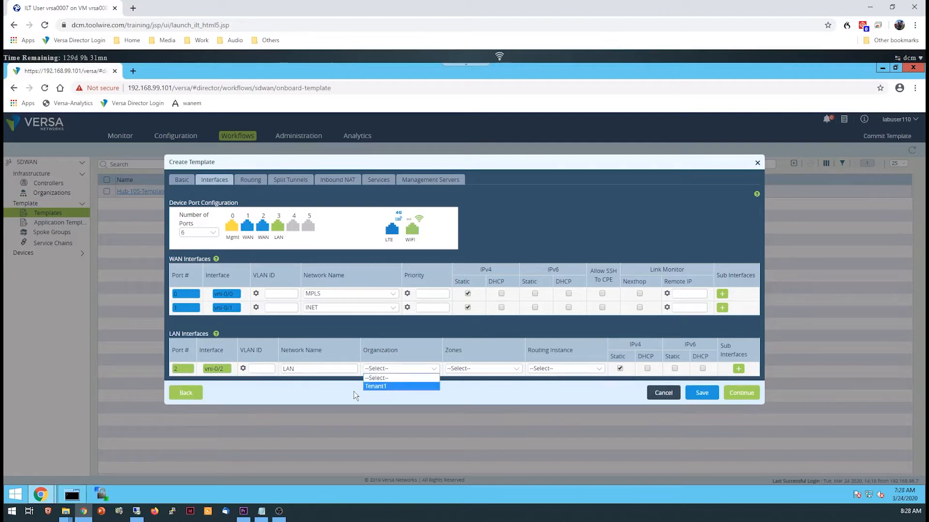
click(375, 386)
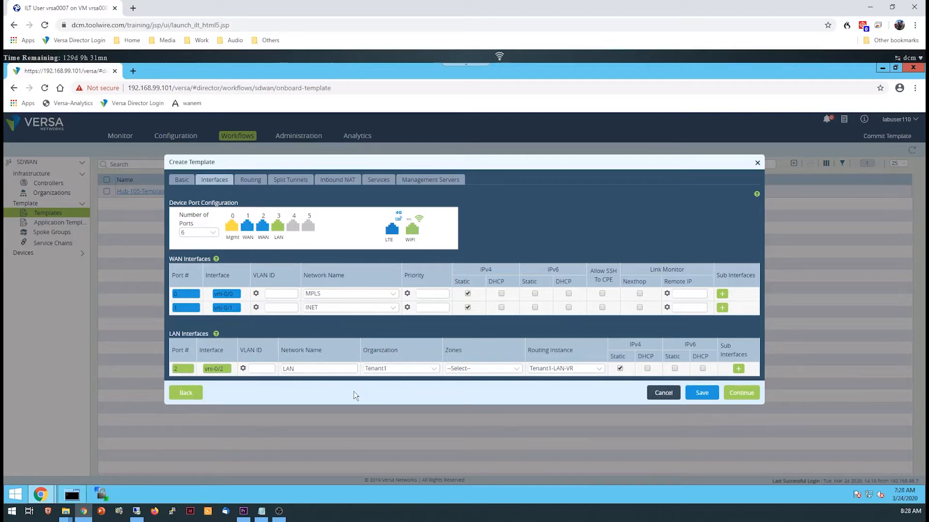
mouse_move(752, 398)
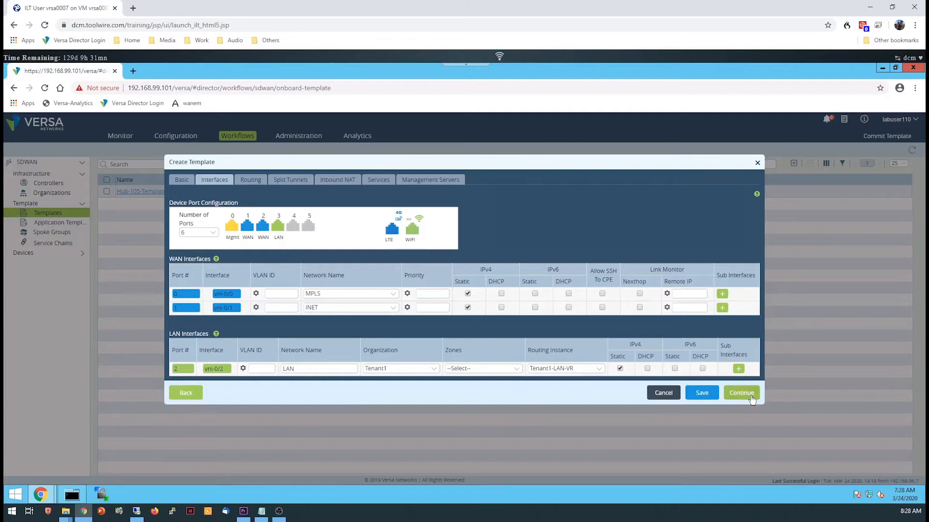
Continue past Routing, choose NGFW security for Tenant1 and create the template
click(742, 392)
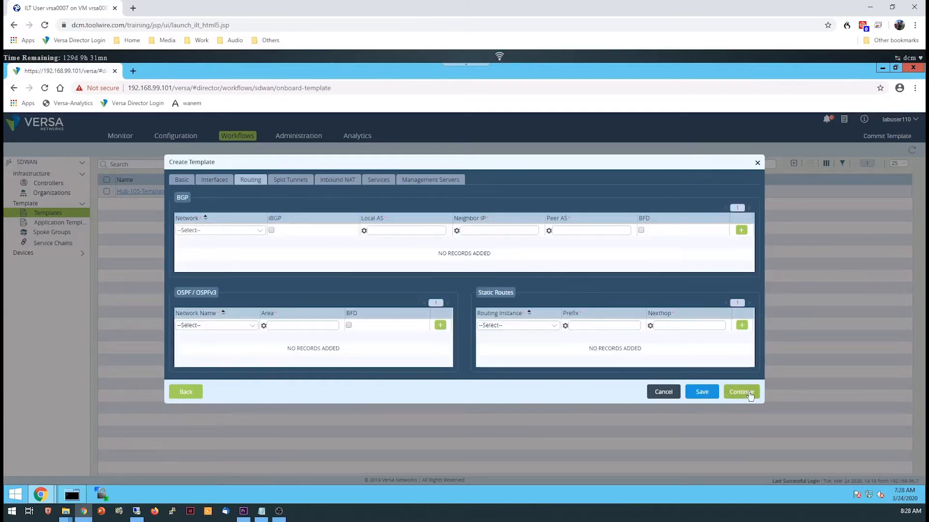
click(741, 392)
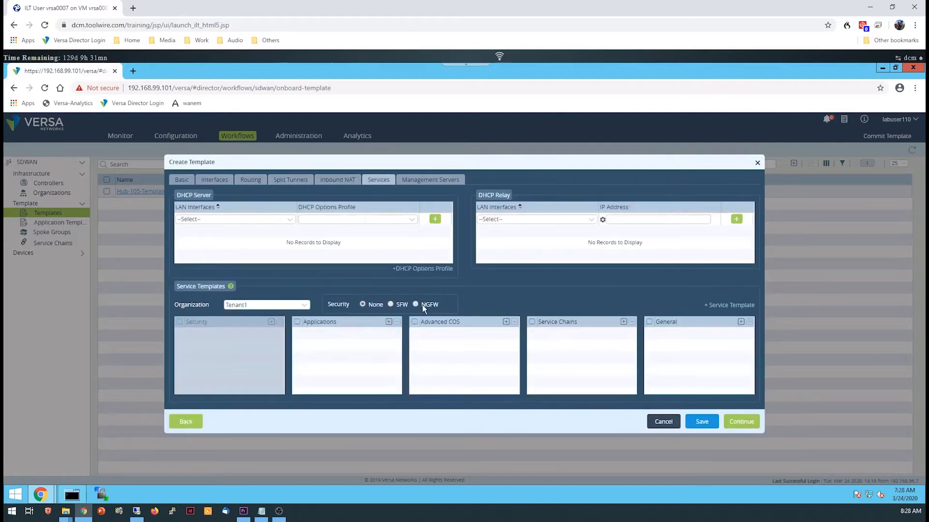
click(415, 304)
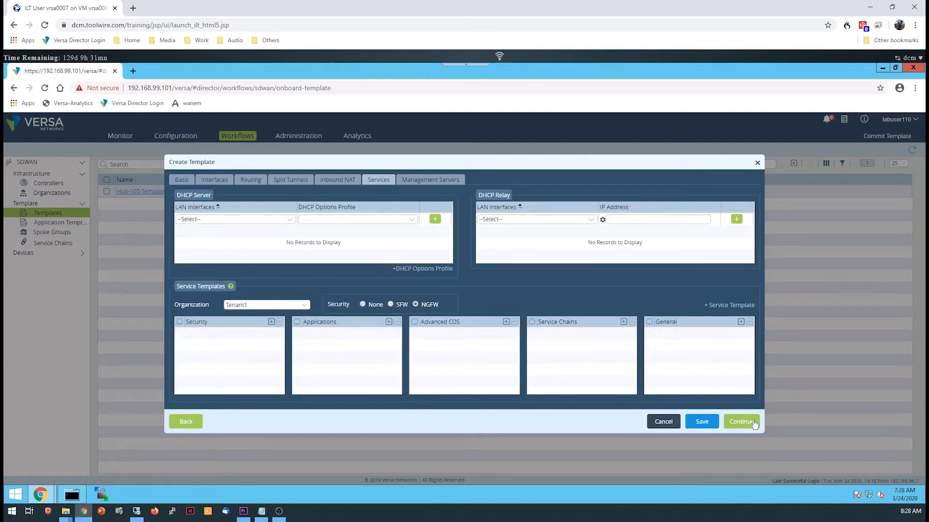
click(741, 421)
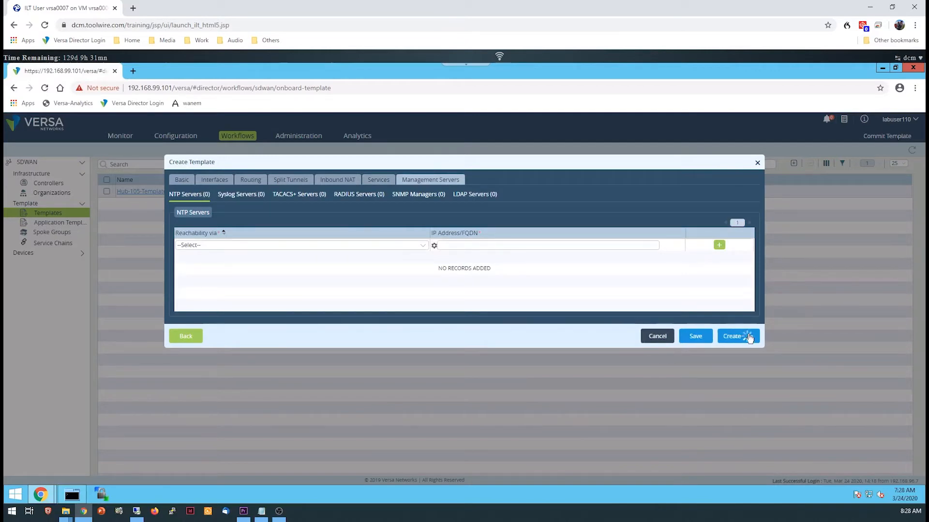
click(738, 336)
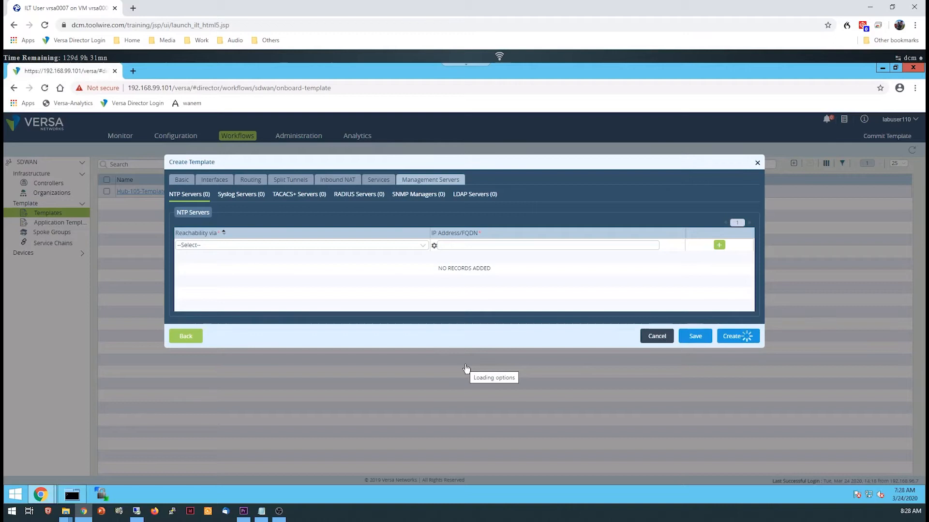
click(738, 336)
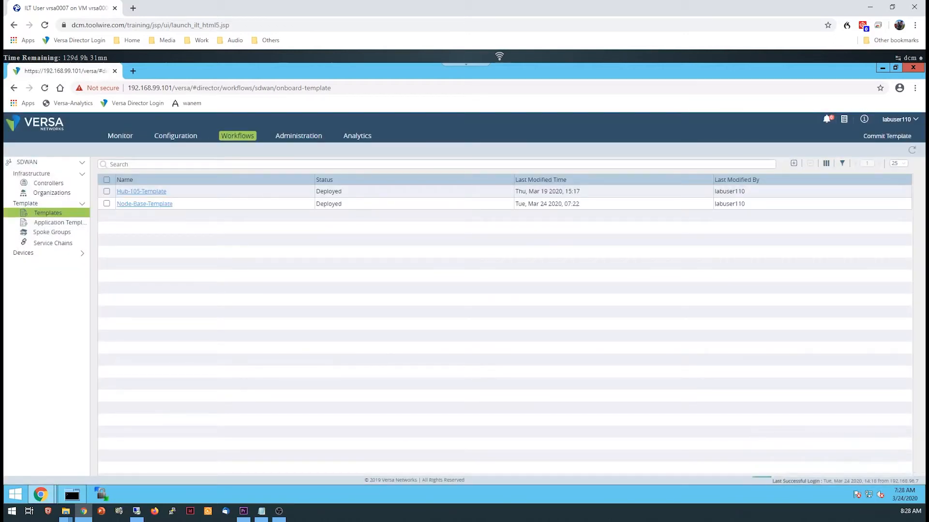
mouse_move(277, 330)
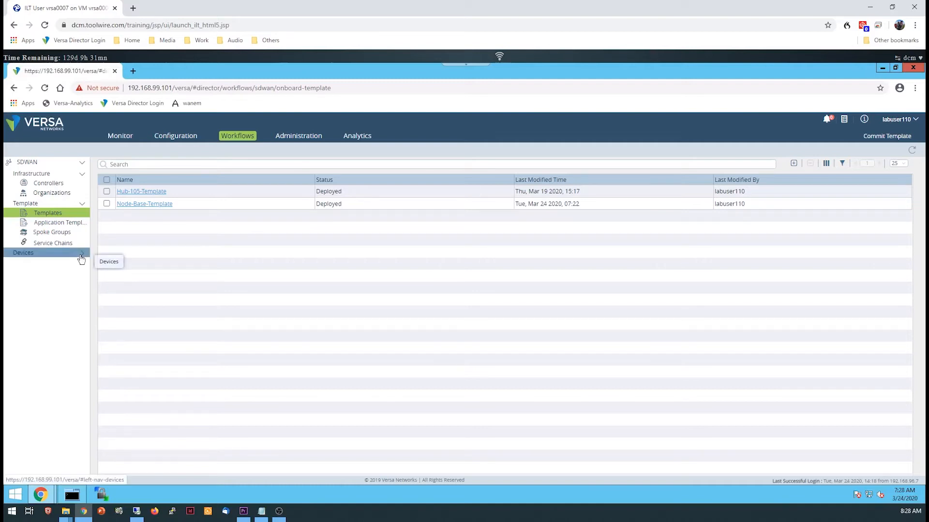
Open the Devices workflow list showing Hub-105
click(43, 262)
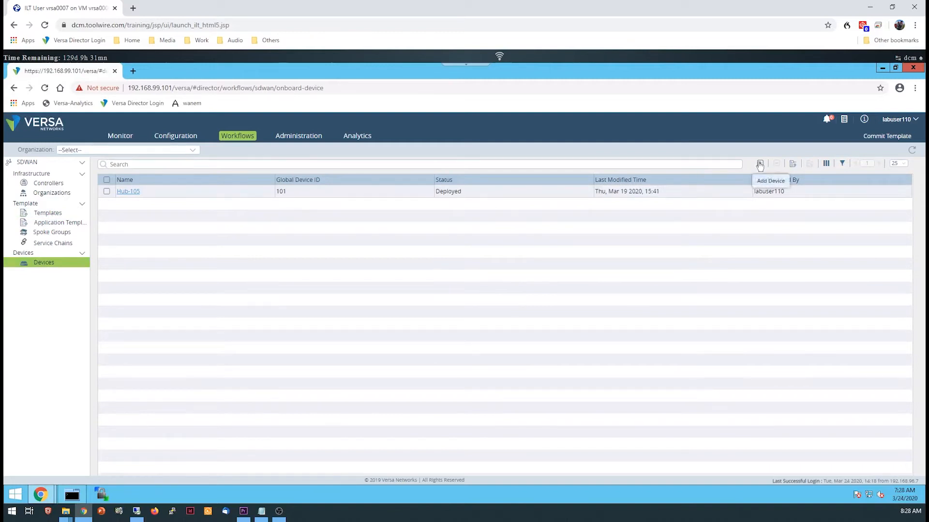
Add a new device named Node-110 assigned to Tenant1
click(758, 162)
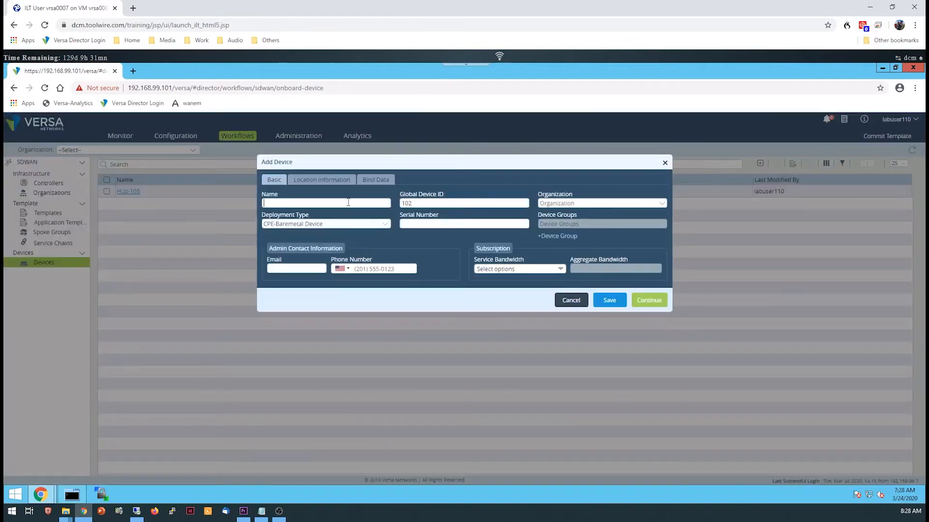
text(Node-110)
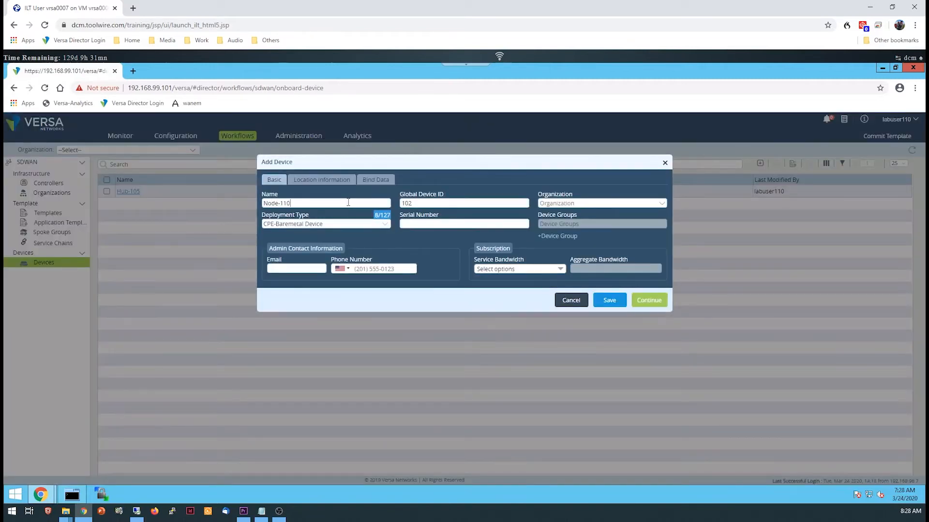
click(601, 203)
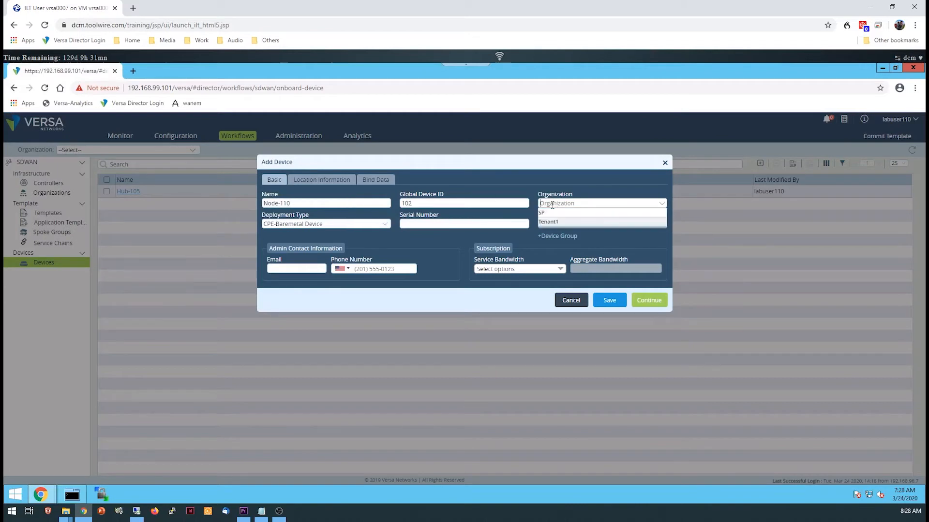
click(548, 222)
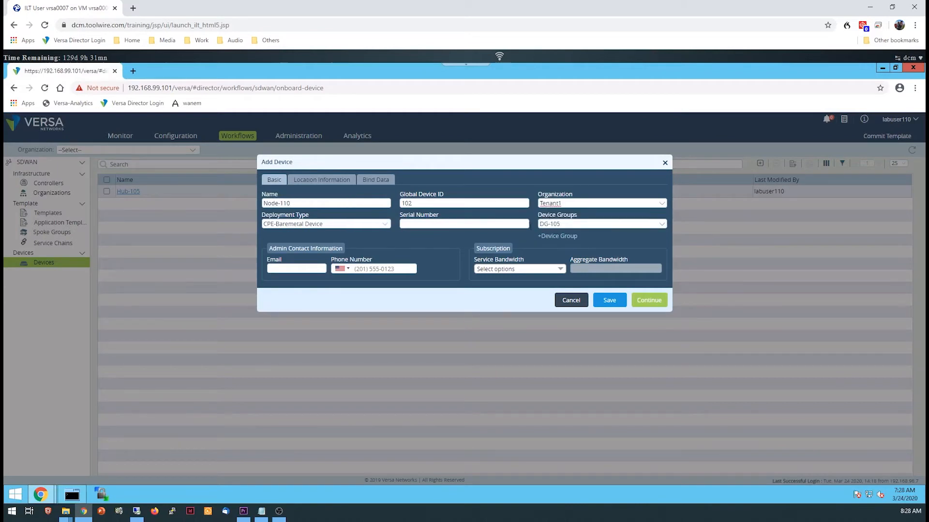
Select serial number SN-Node-110 and review the available device groups
text(S)
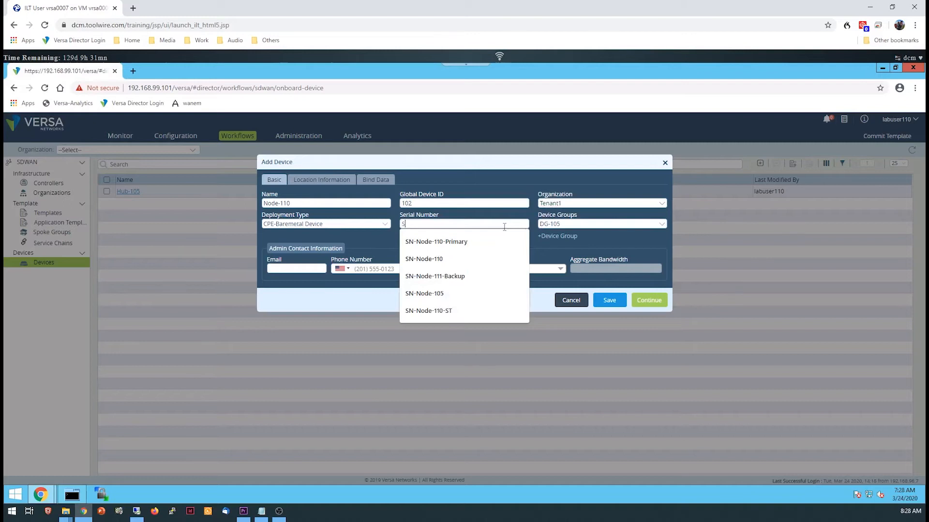
text(N-Node-110)
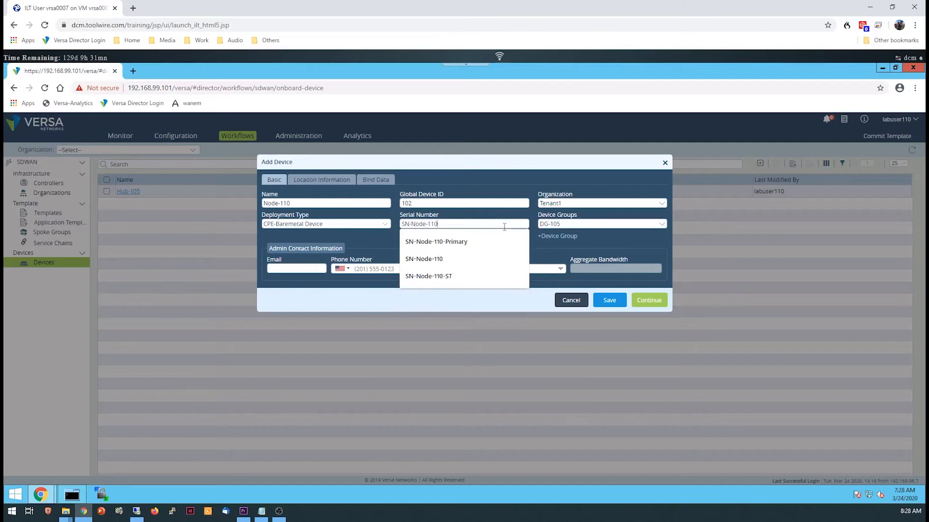
click(423, 258)
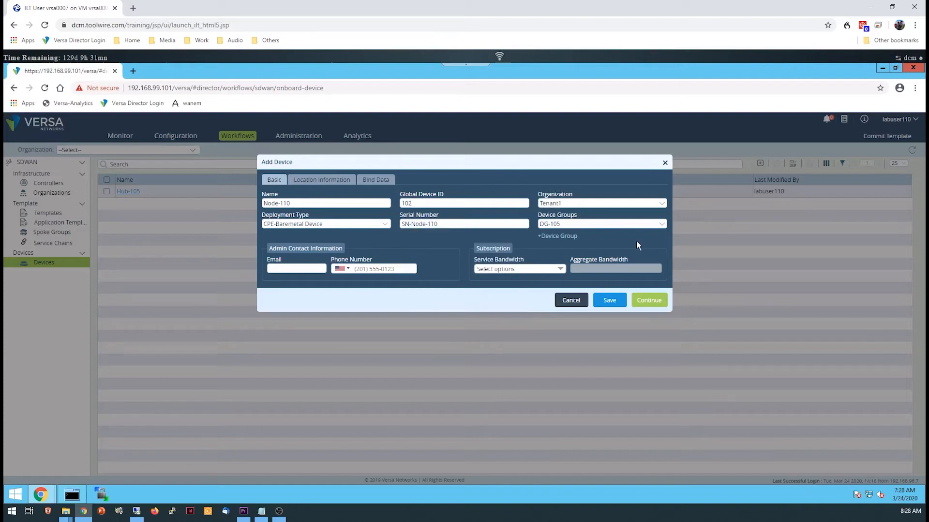
mouse_move(673, 231)
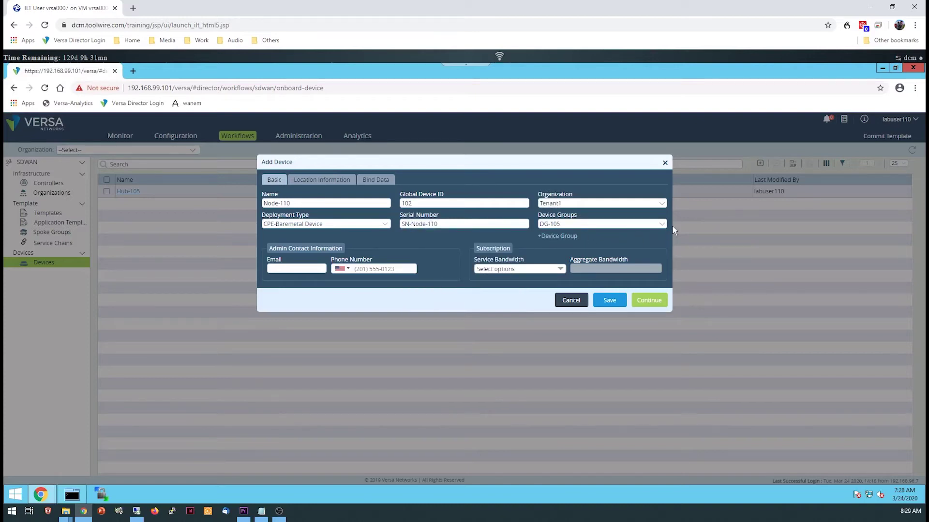
click(602, 224)
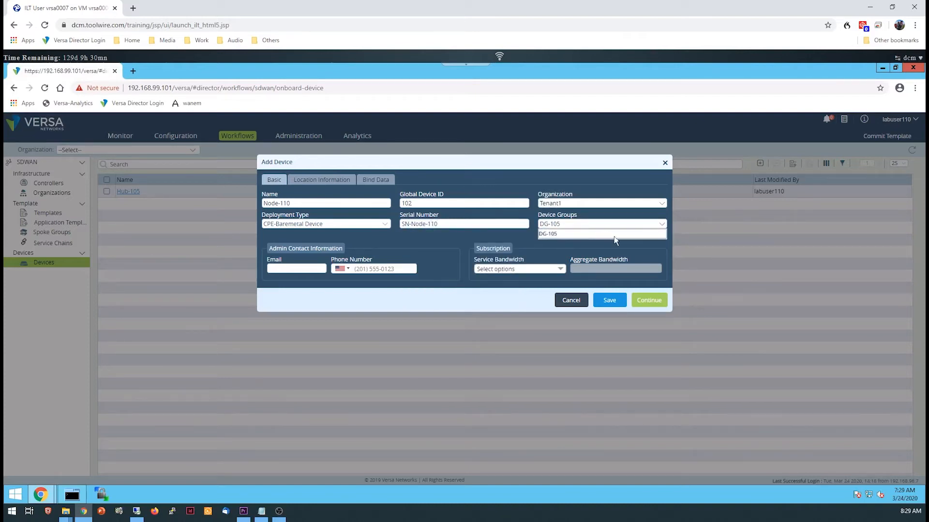
click(601, 234)
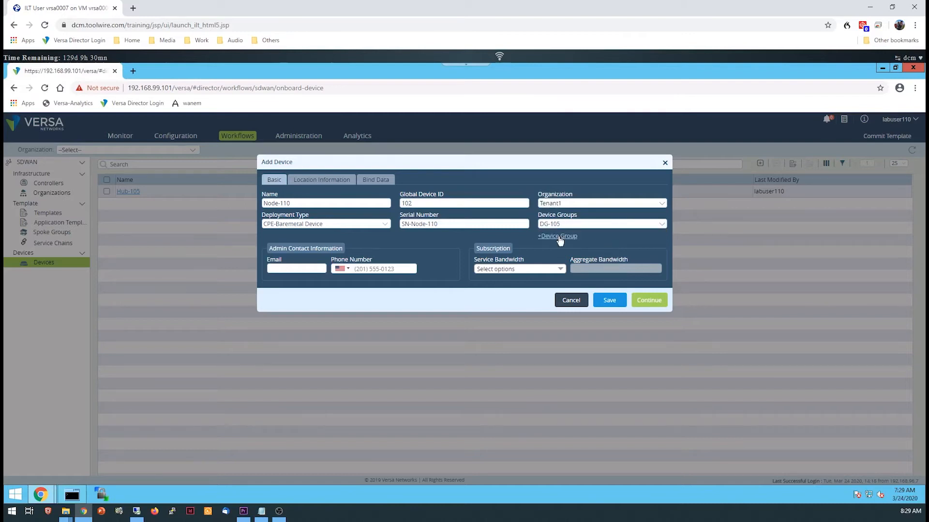
Create device group DG-Base-Group with Node-Base-Template, set 25 Mbps, and continue to location
click(557, 236)
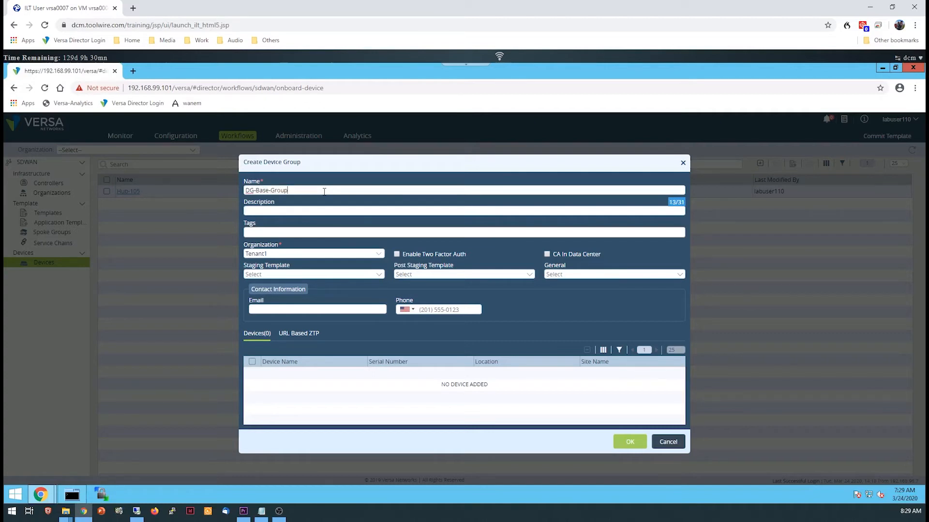
click(464, 274)
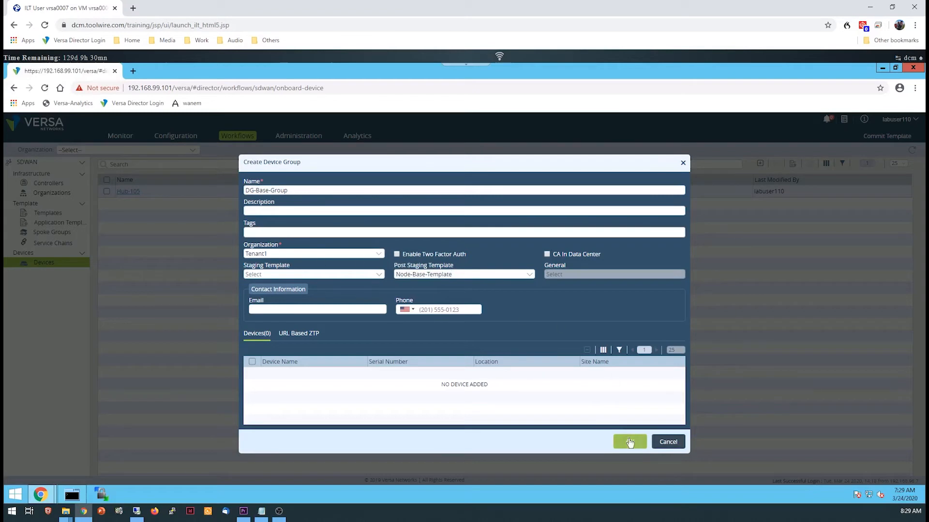
click(629, 442)
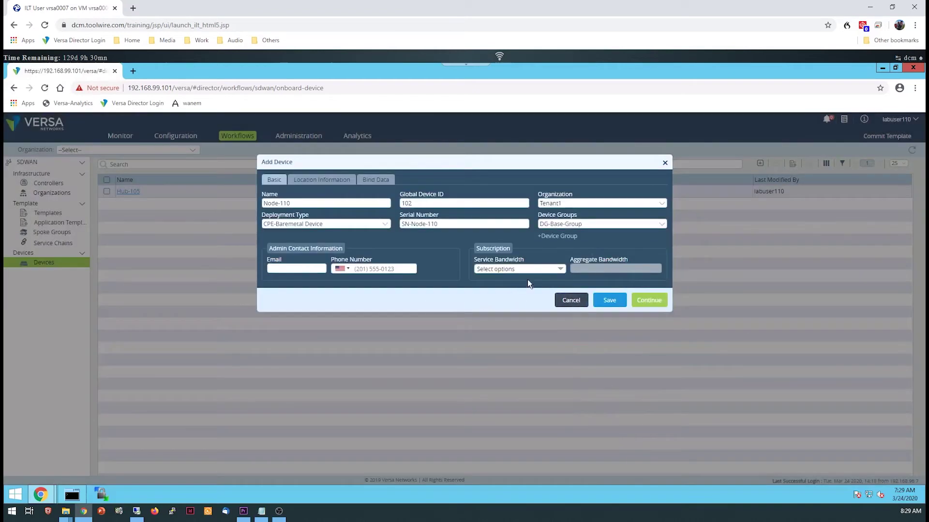
click(518, 269)
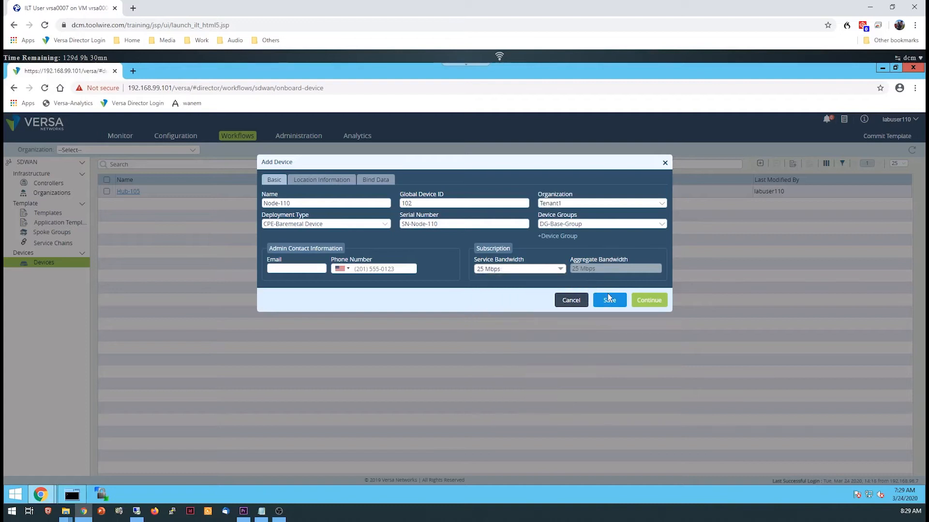
click(322, 179)
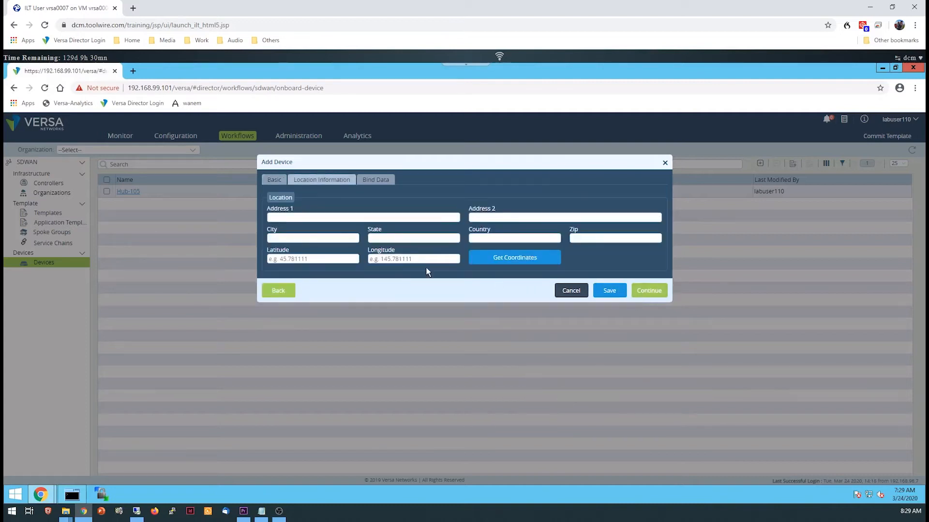
Set the location to Bend, OR, USA, get its coordinates and continue to Bind Data
text(Bend)
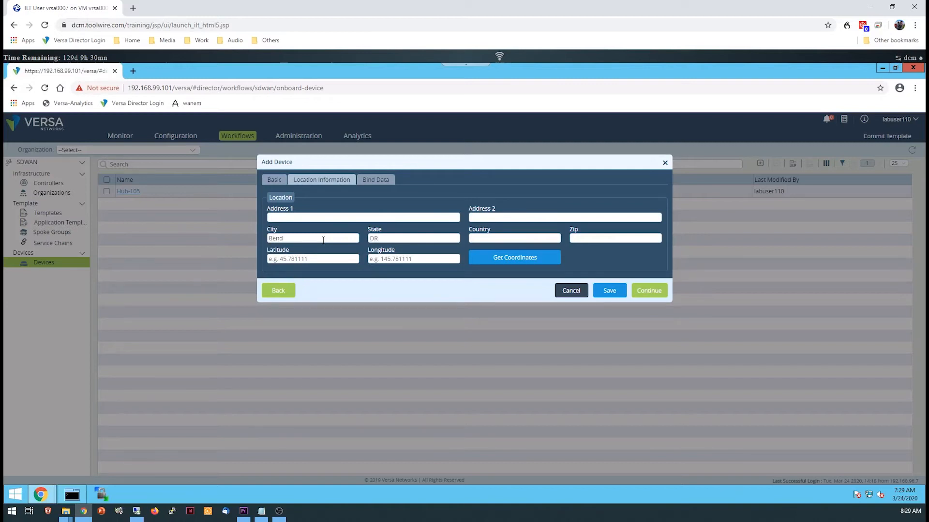
click(514, 258)
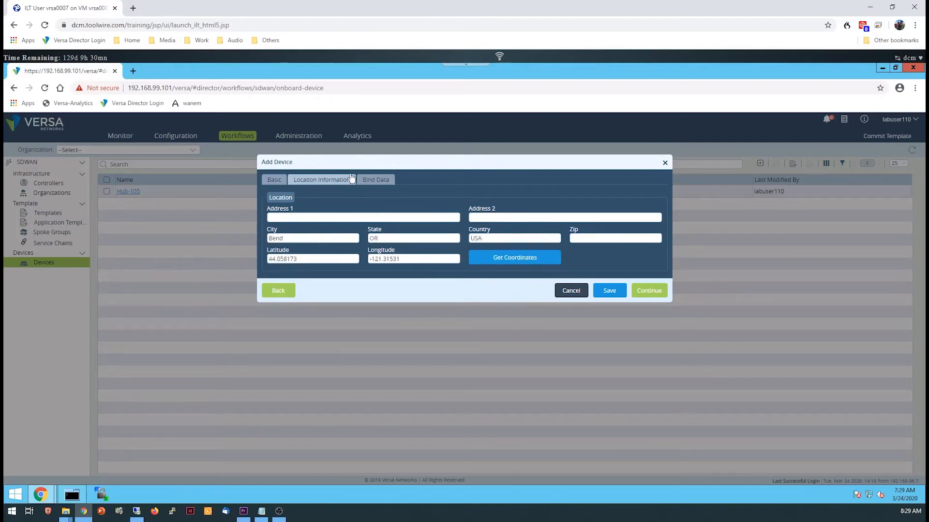
click(375, 179)
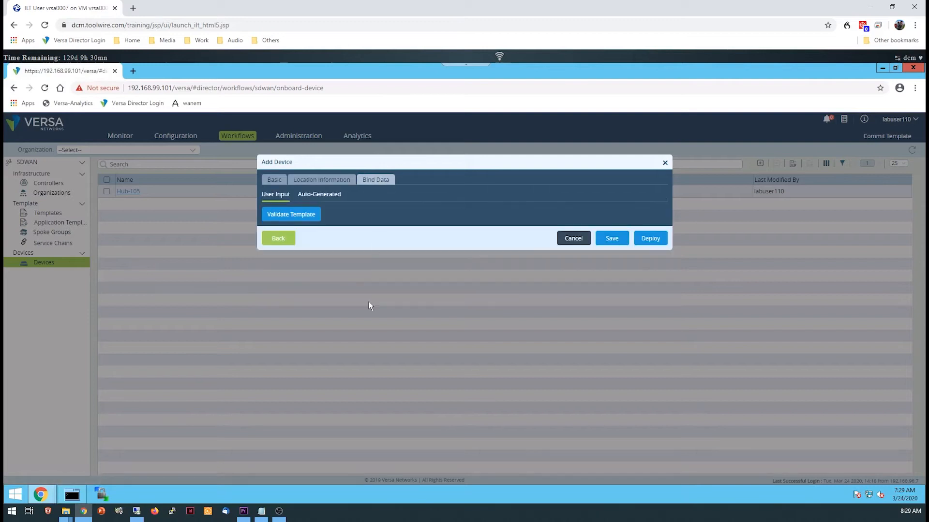
Enter bind addresses 192.168.20.110/24 and 172.16.110.1/24 with gateways, then deploy Node-110
click(290, 214)
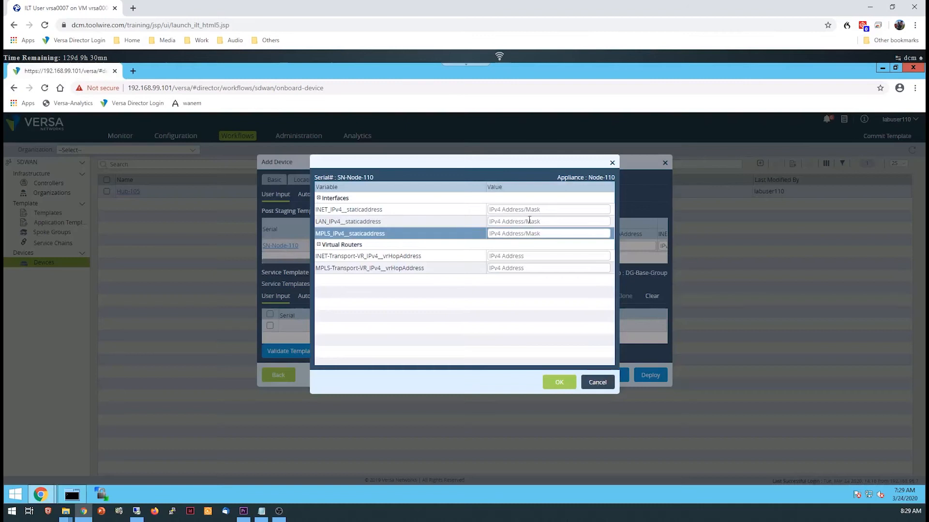
text(192.168.20.110/24)
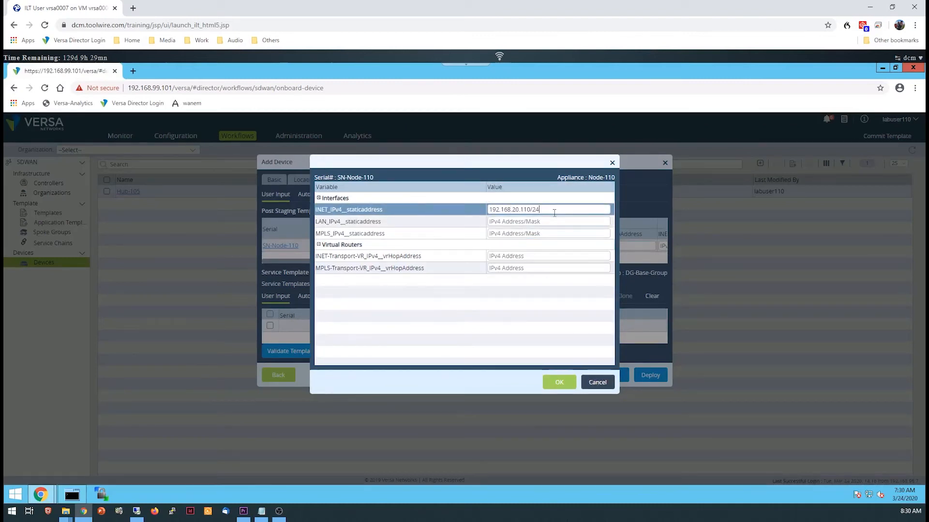
text(172.16.110.1/24)
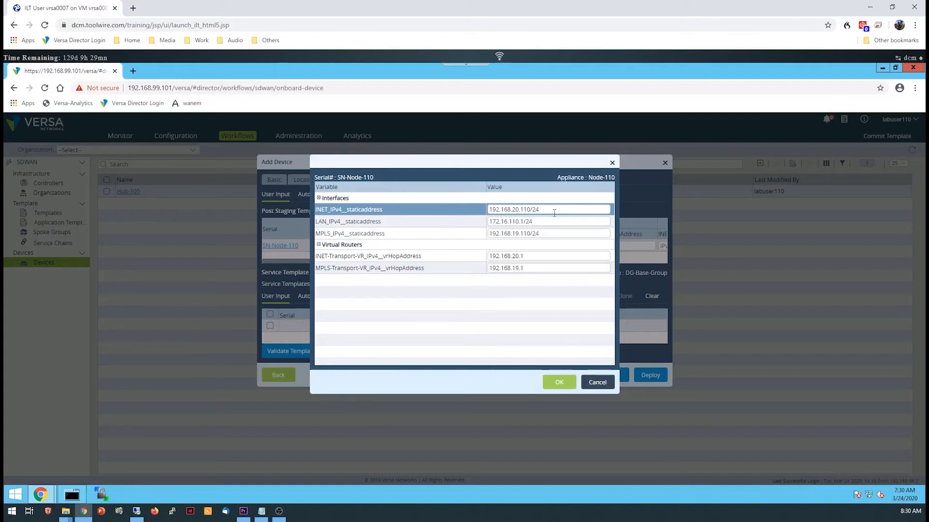
click(559, 382)
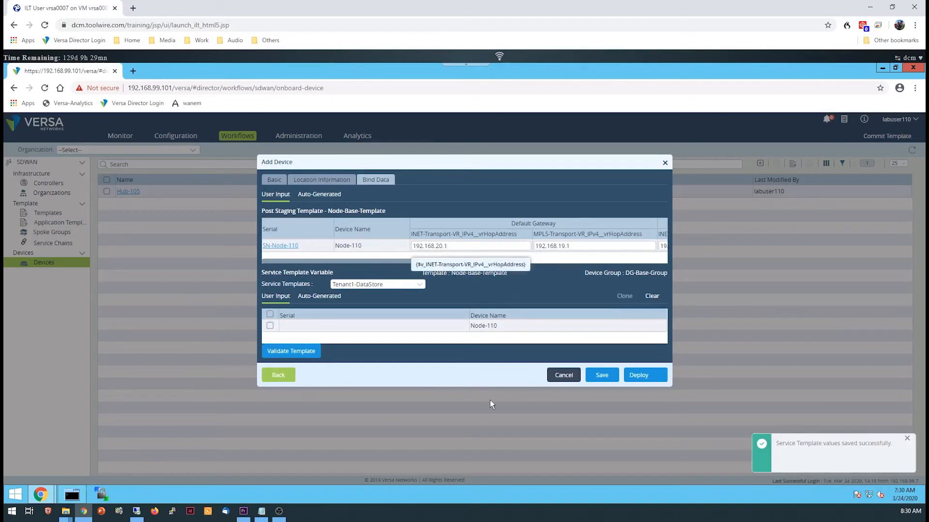
click(645, 374)
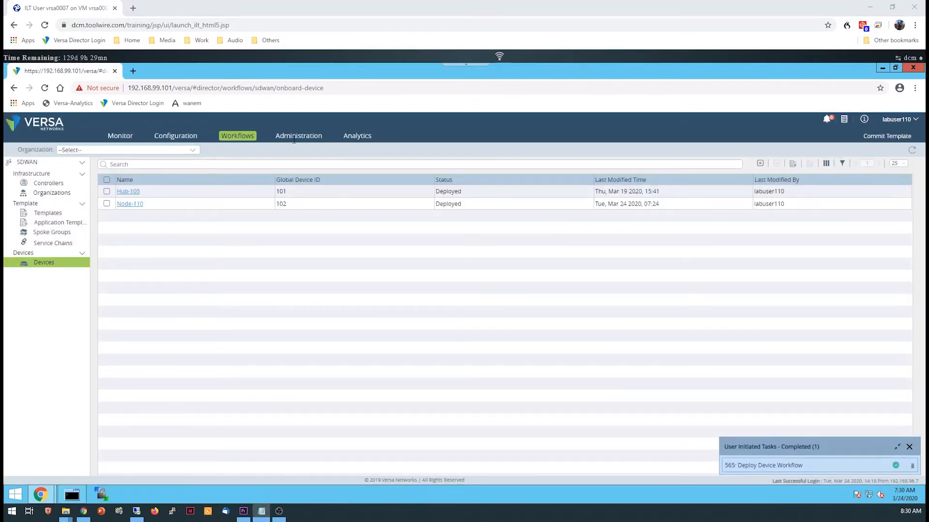
Go to Administration > Inventory > Hardware to list Hub-105 and Node-110 with serial numbers
click(298, 136)
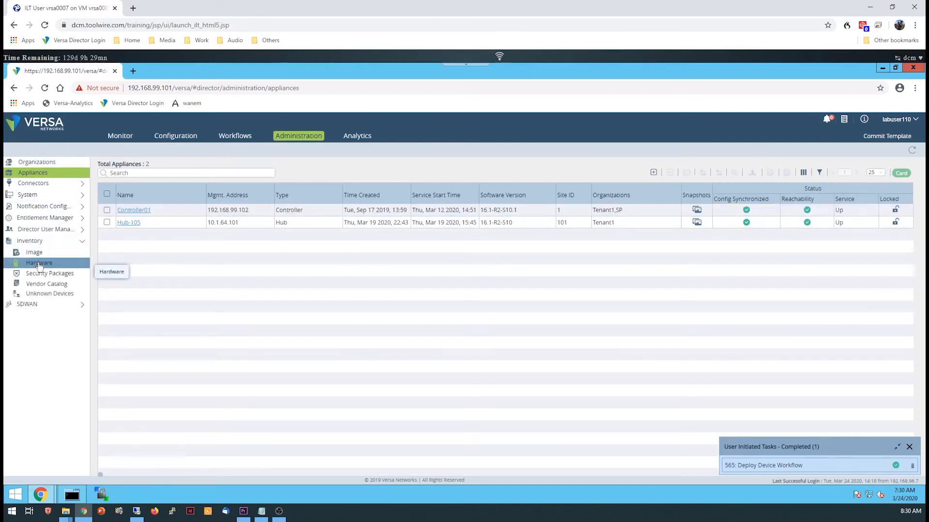
click(39, 263)
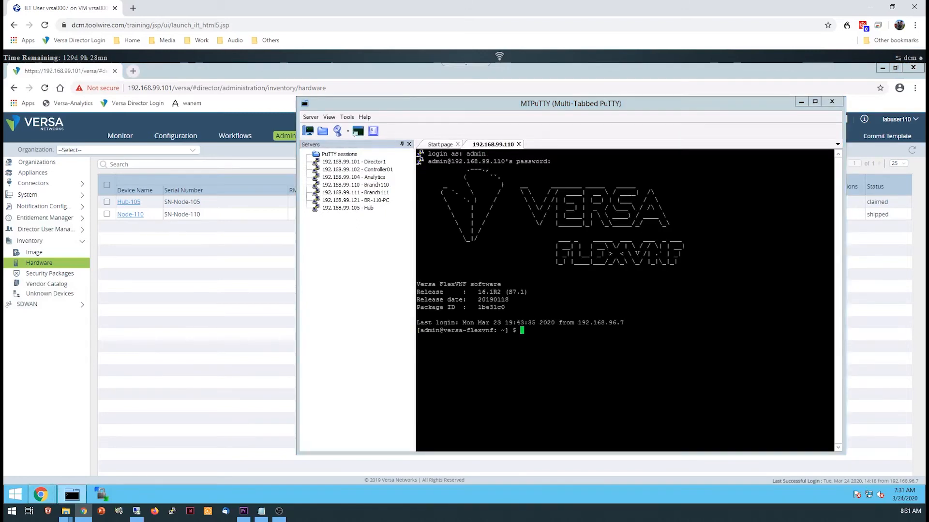
text(cd /opt/versa/scripts/)
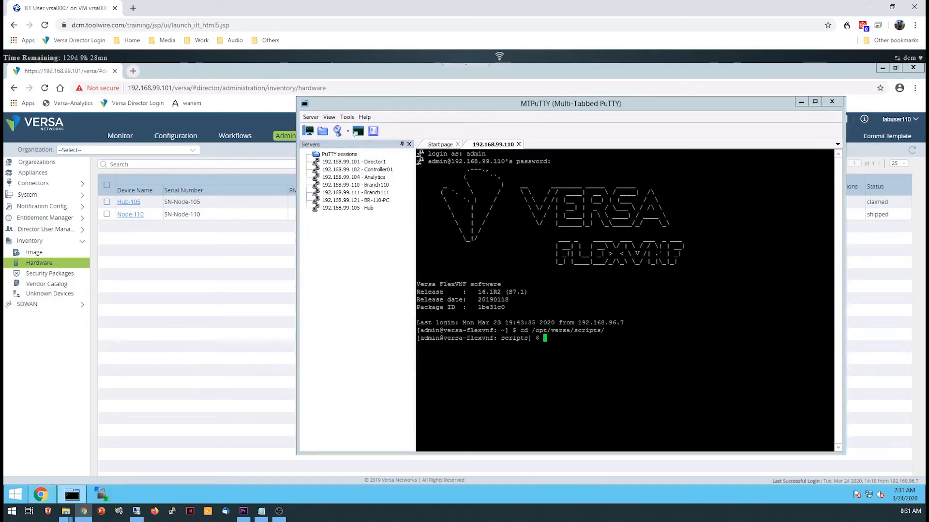
text(sudo)
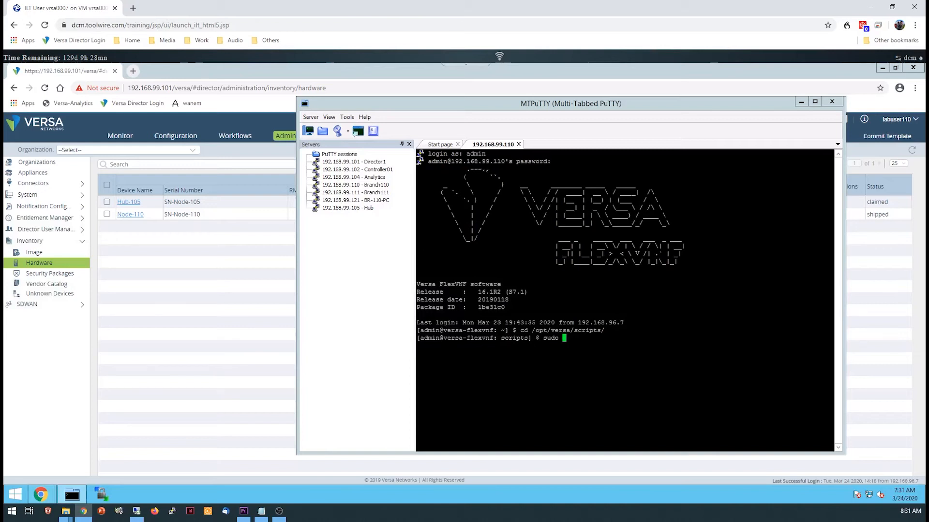
text(./staging.py  -l SDWAN-Branch@SP.com -r Controller01-staging@SP.com -n SN-Node-110 -c 192.168.19.1 -w 0 -s 192.168.19.110/24 -g 192.168.19.1)
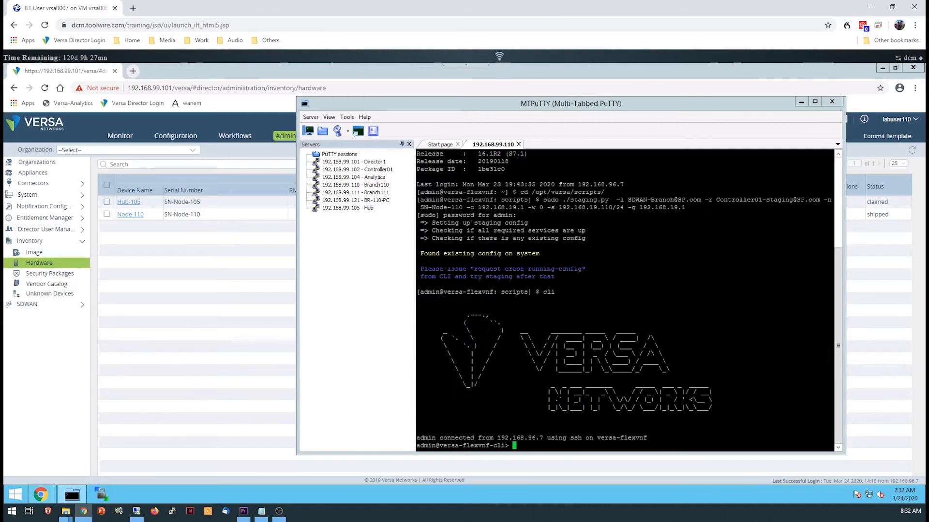
Erase the branch's running configuration, confirm, exit and re-enter the FlexVNF CLI
text(request erase running-config)
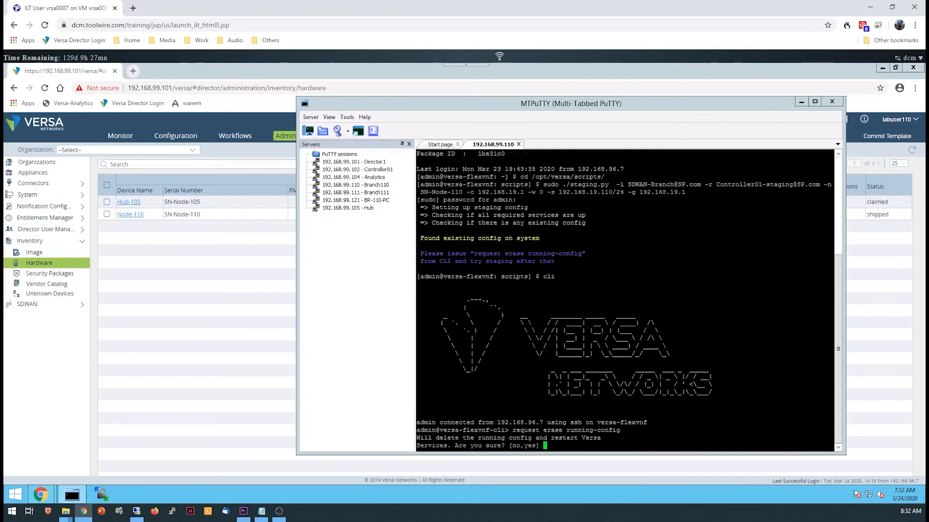
text(yes)
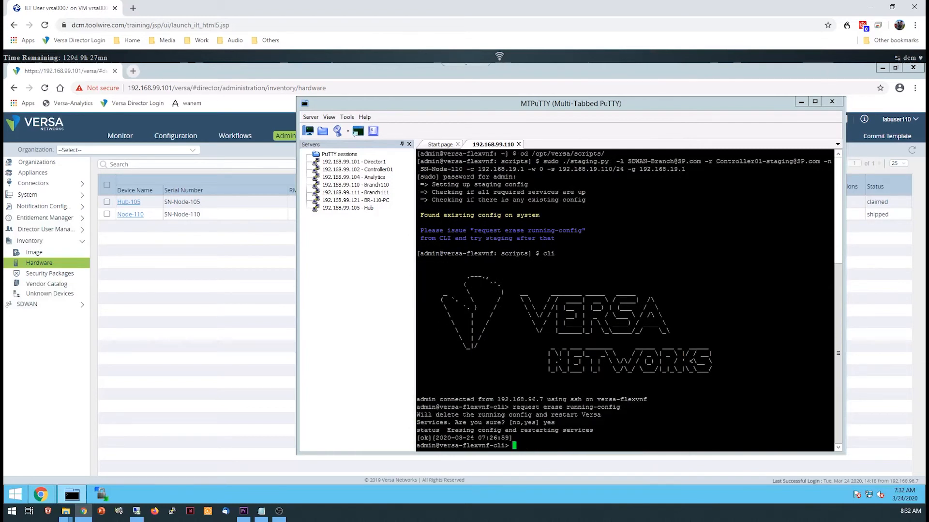
text(exit)
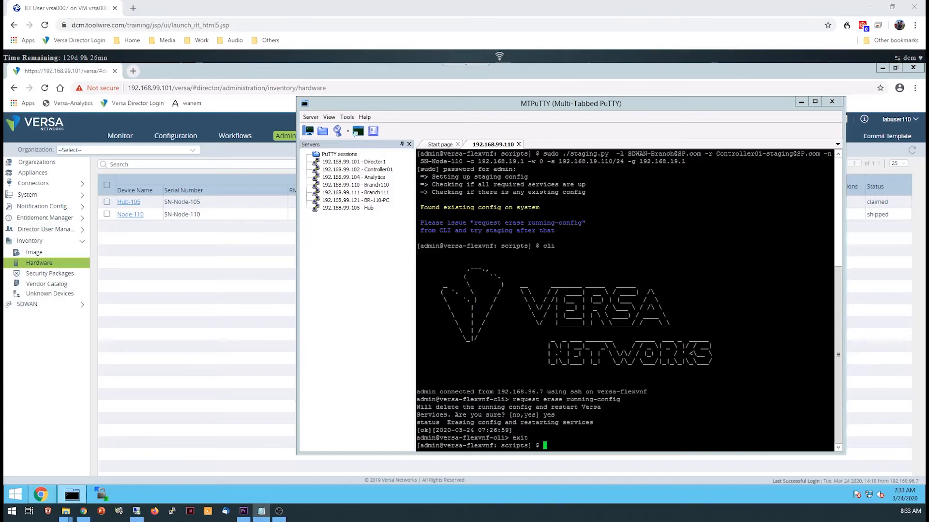
mouse_move(288, 348)
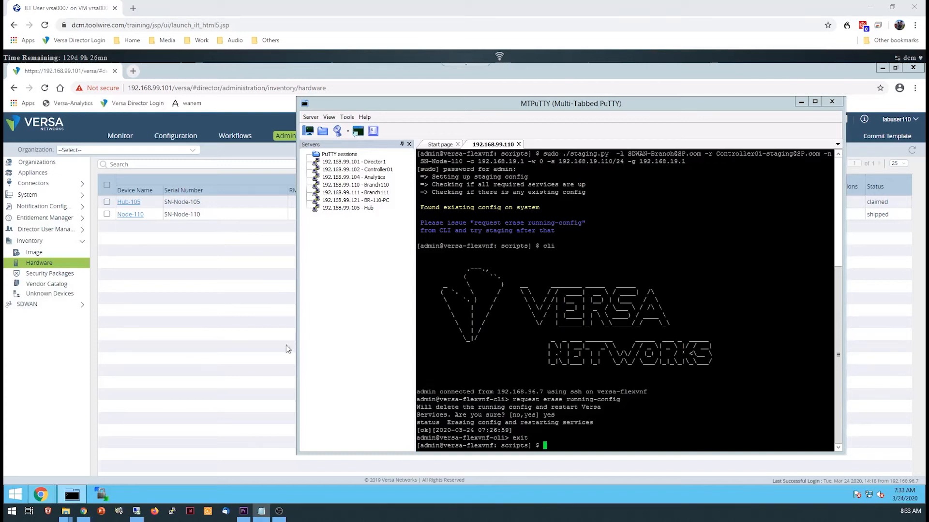
text(cli)
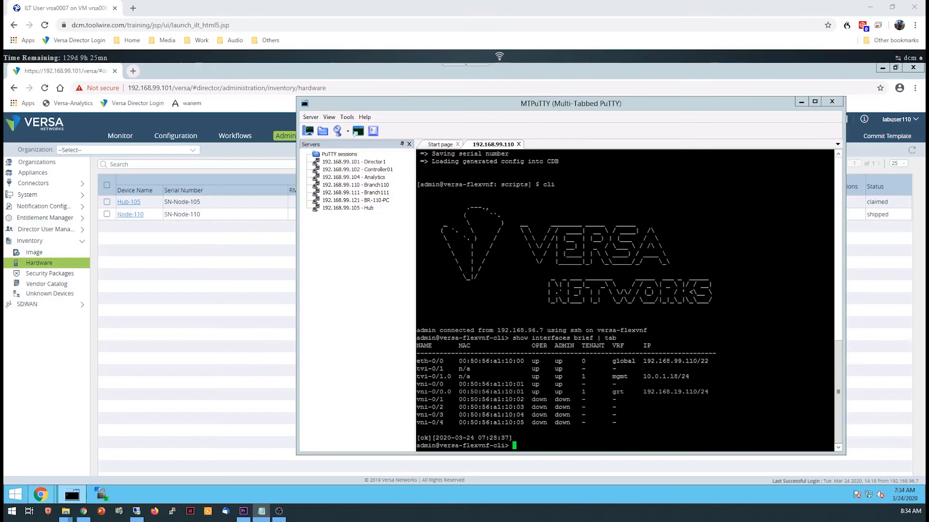
mouse_move(497, 346)
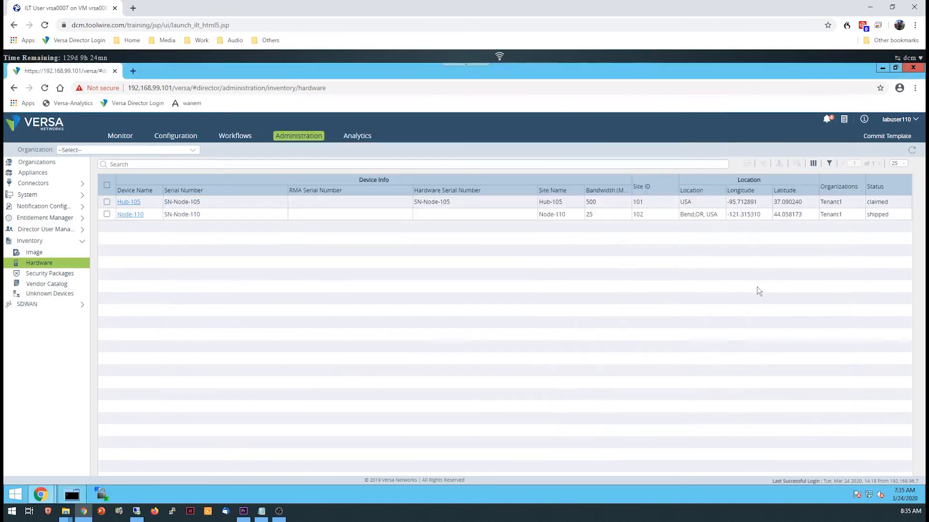
mouse_move(912, 163)
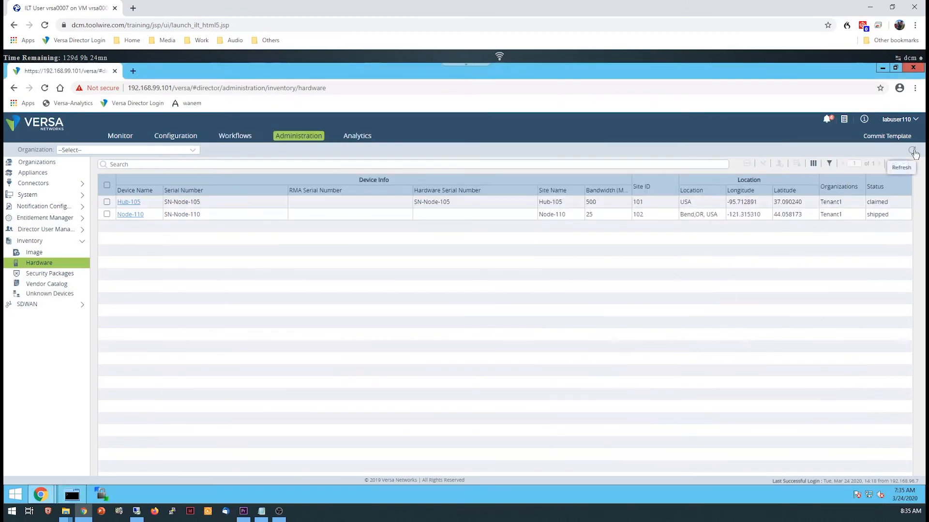
Refresh the Hardware inventory grid so Node-110 shows as claimed
click(912, 152)
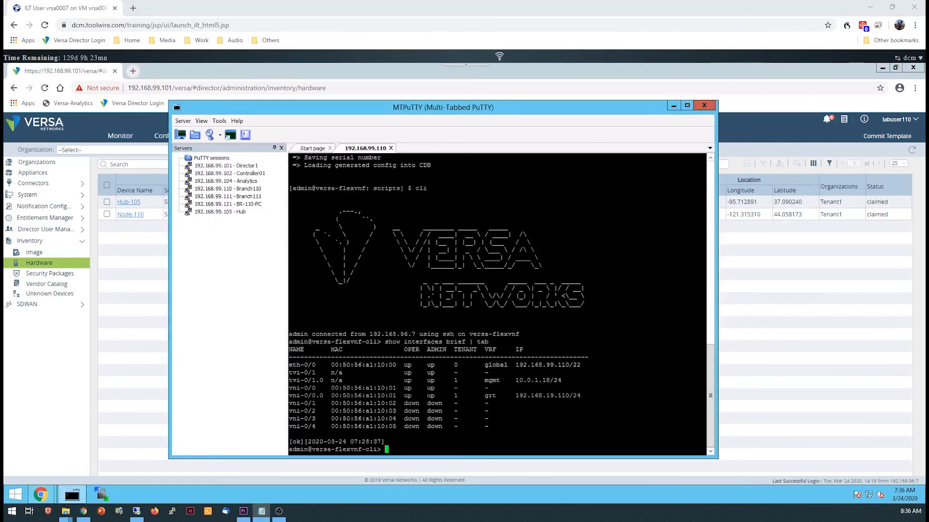
mouse_move(811, 125)
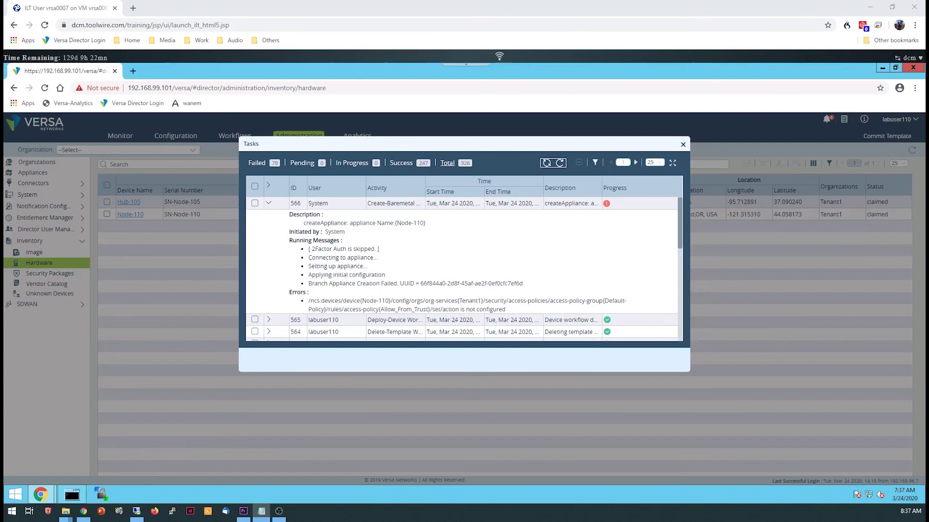
Highlight Node-110's access-policy creation error in Tasks and close the task list
drag(435, 301, 505, 309)
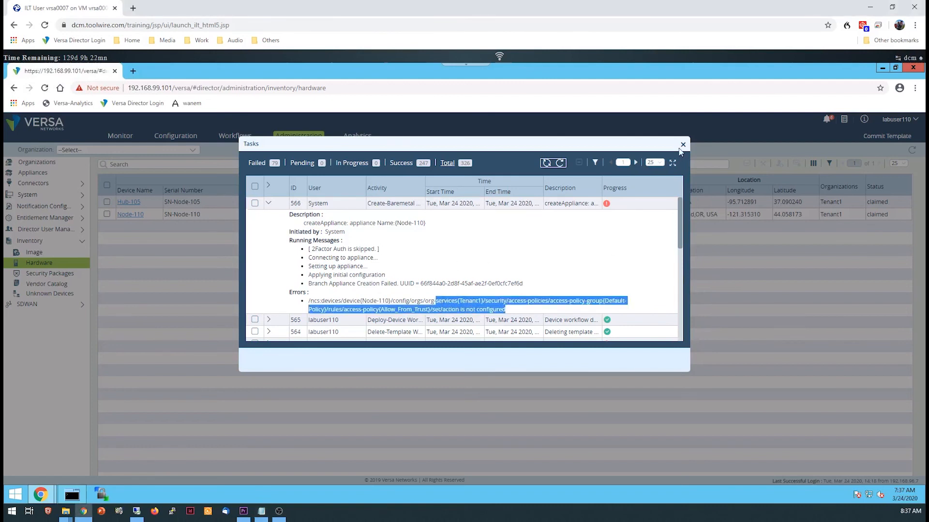
click(683, 144)
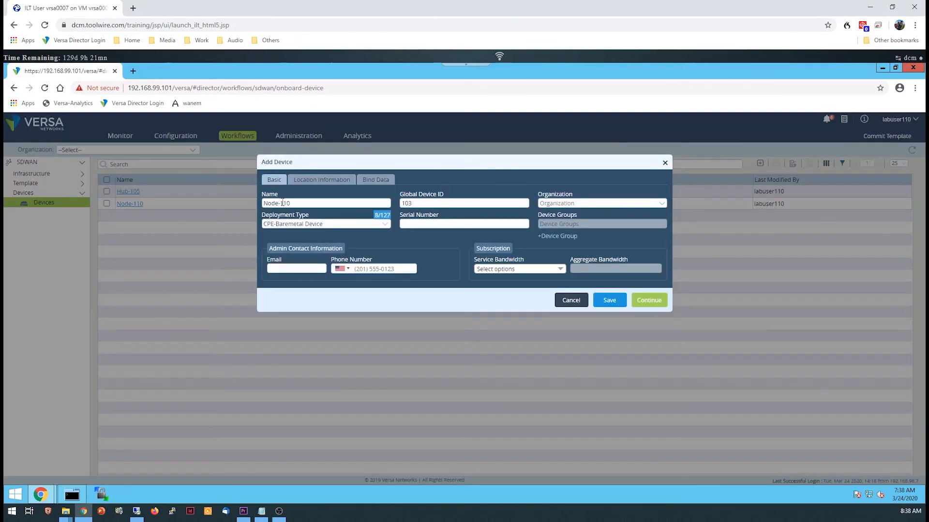
Rename the new device to Node-110-New in the Add Device form
click(518, 269)
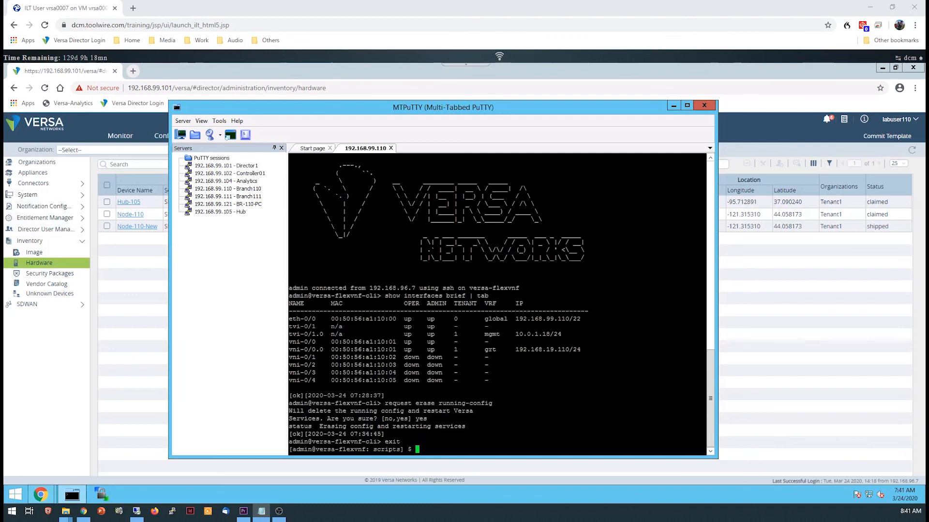
Run sudo service versa-flexvnf status on the branch and reload the Tasks list
text(sudo service versa-flexvnf status)
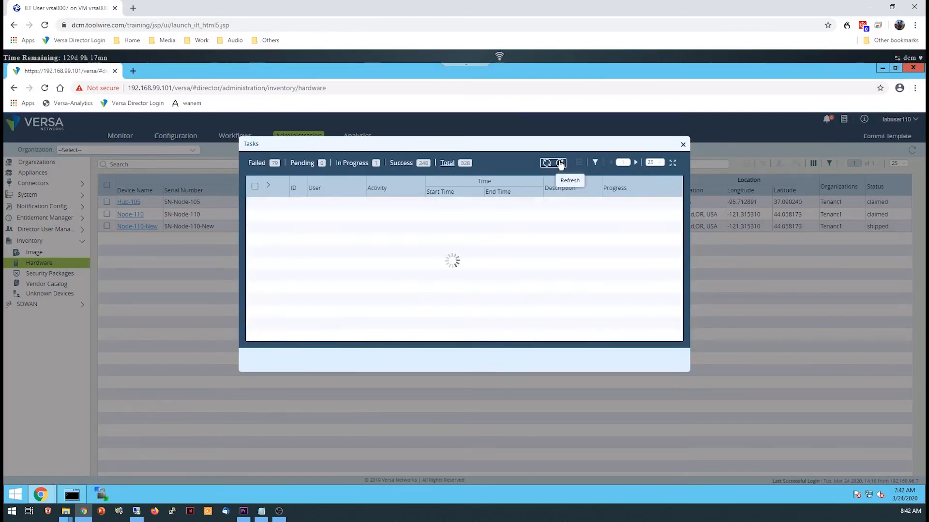
click(682, 144)
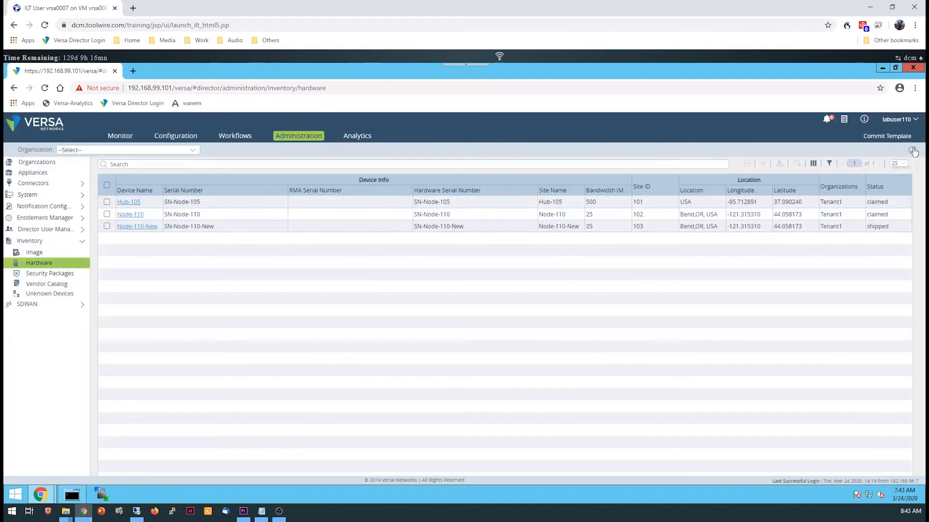